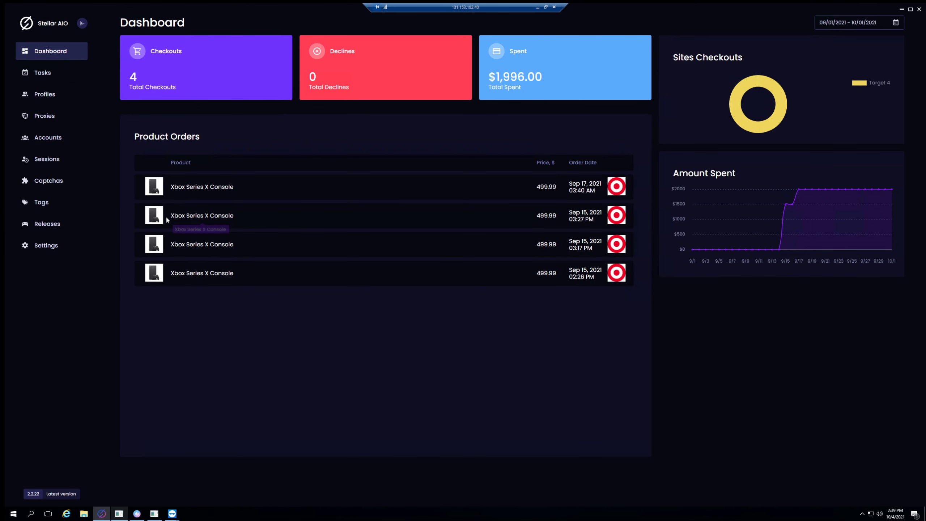
mouse_move(66, 243)
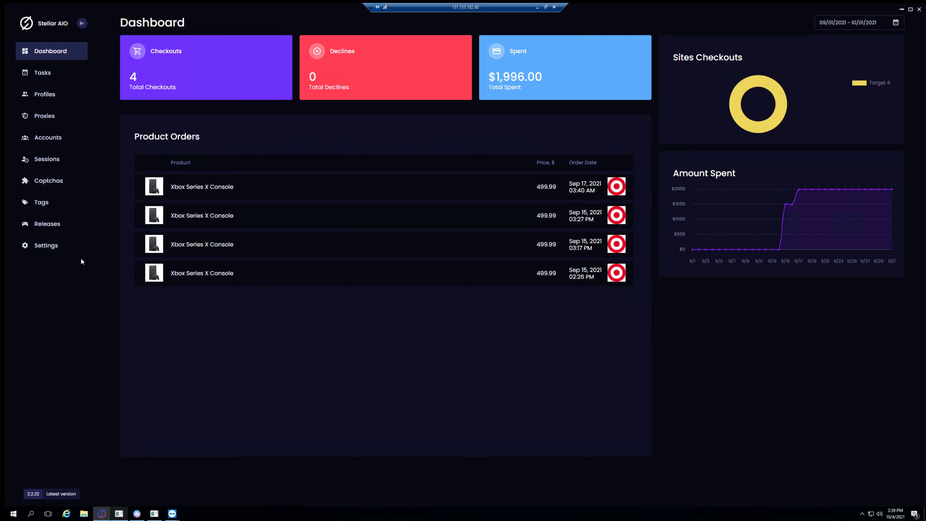
mouse_move(75, 262)
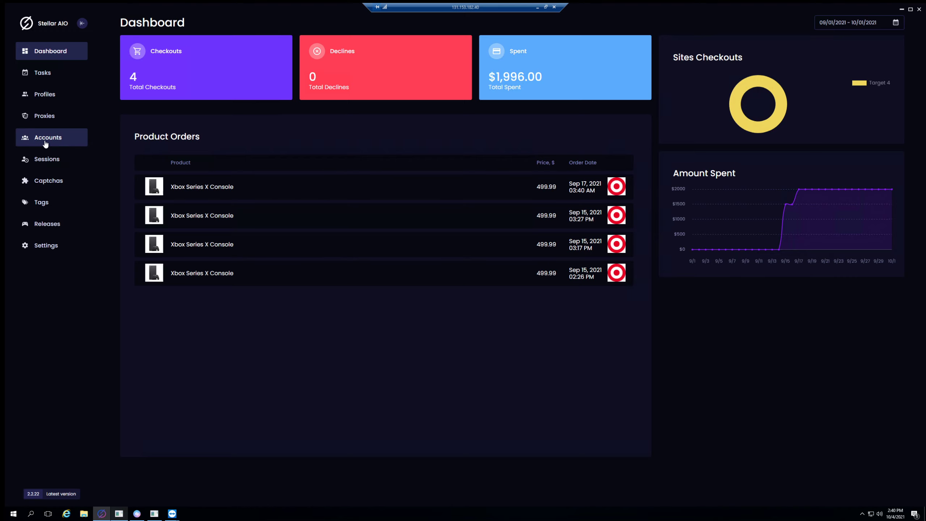
left_click(47, 137)
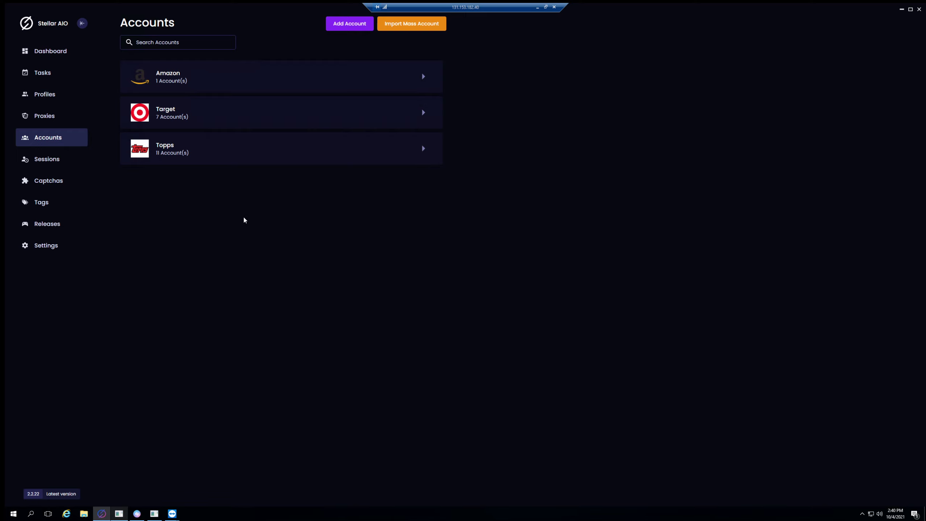
mouse_move(240, 251)
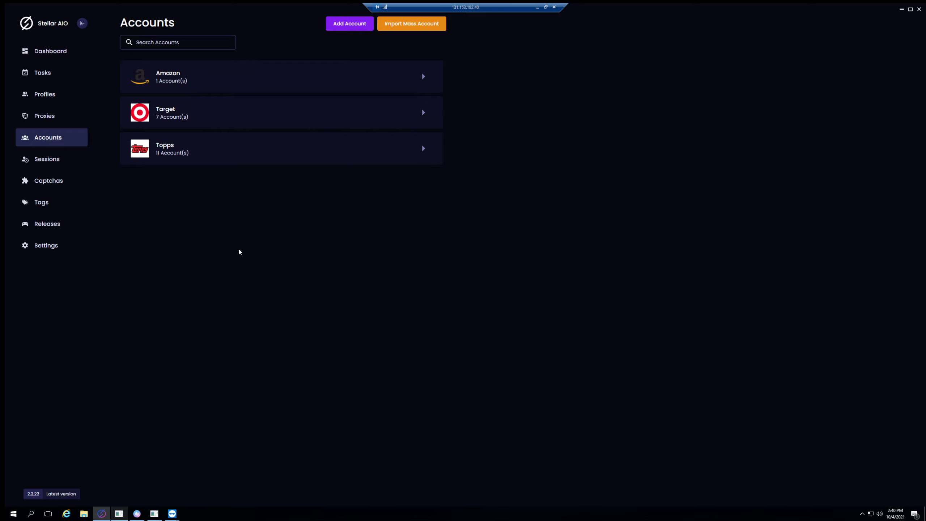
mouse_move(351, 93)
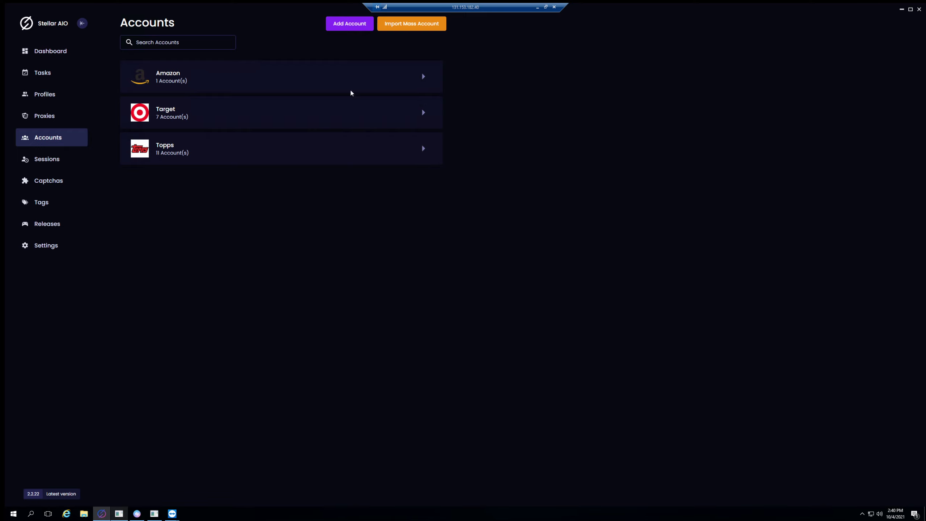
mouse_move(75, 144)
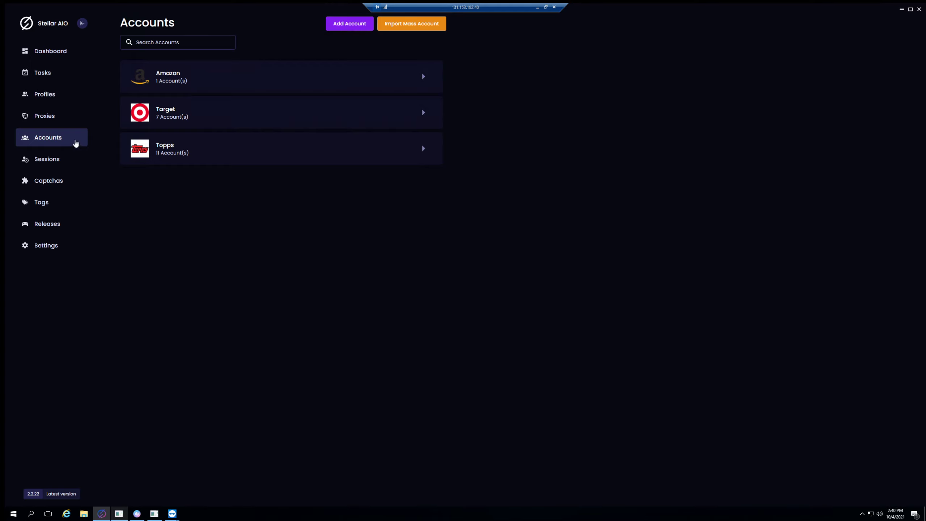
left_click(349, 24)
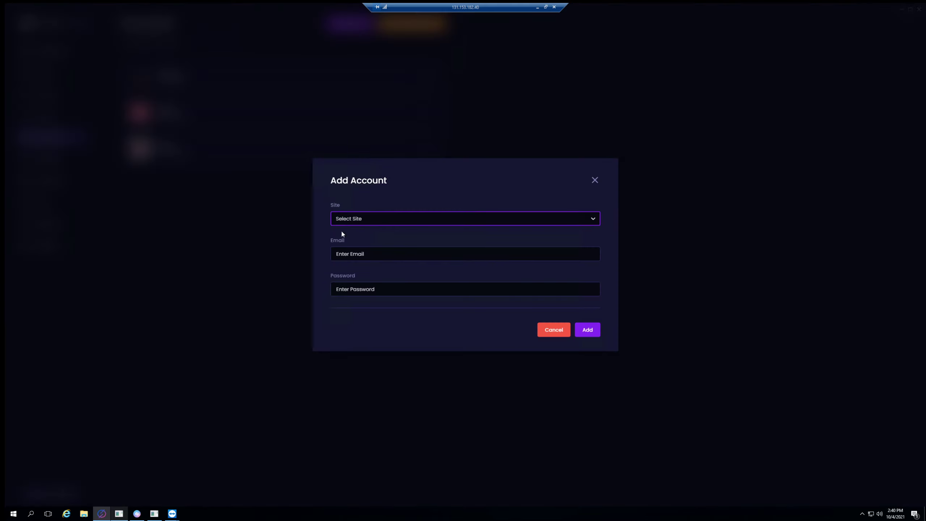
left_click(465, 218)
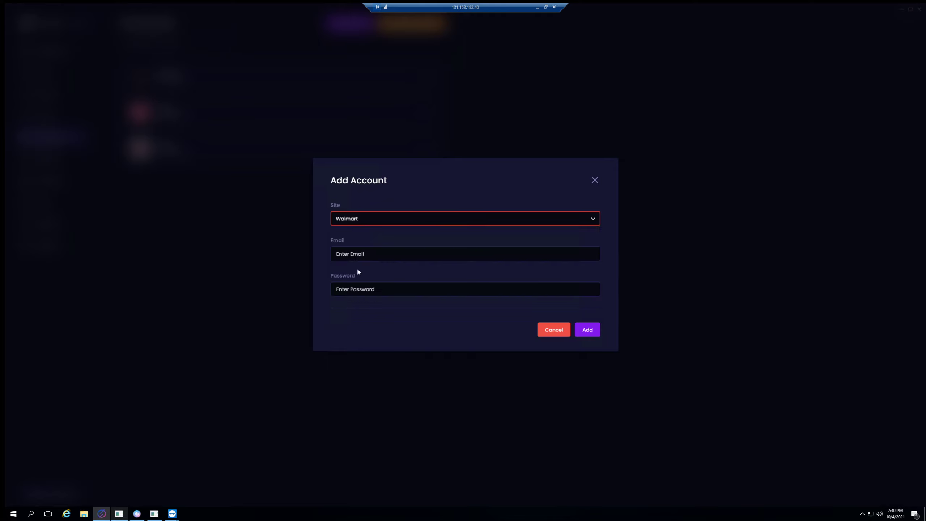
left_click(465, 254)
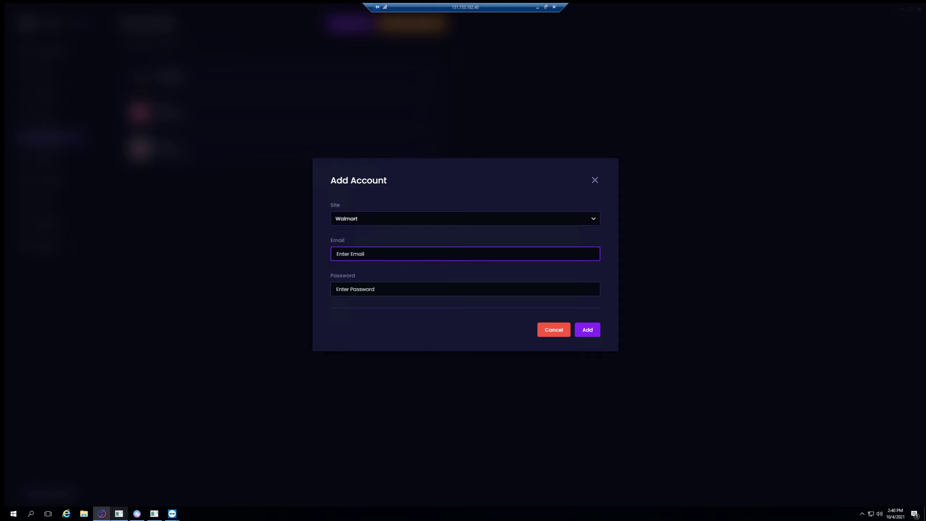
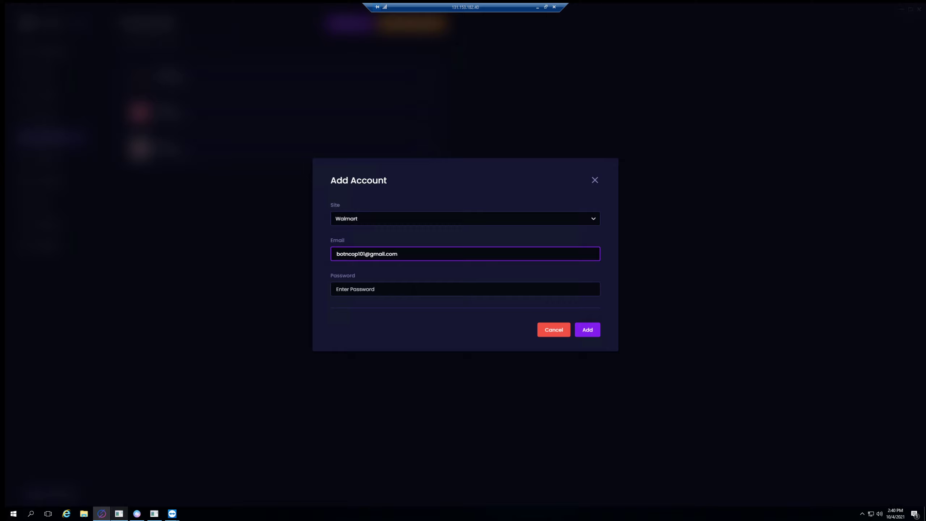
left_click(586, 329)
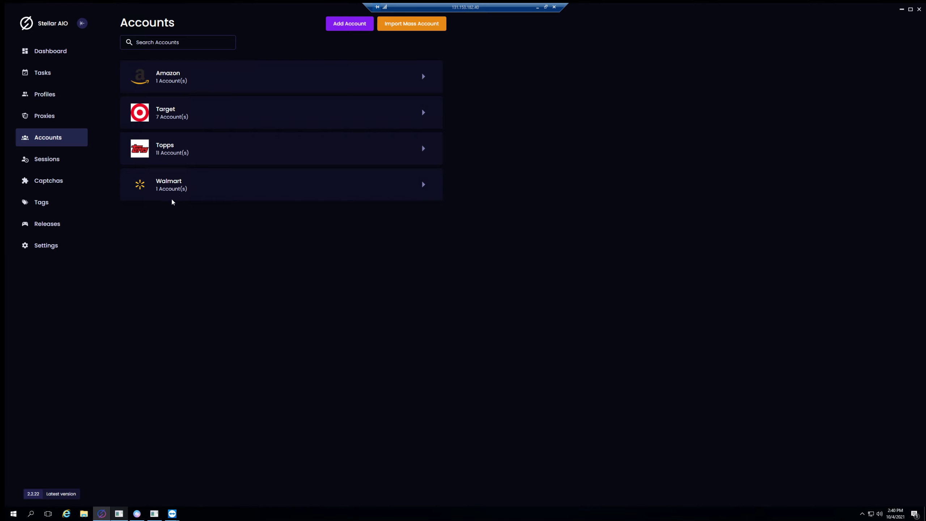
- Create the Walmart task group 'YT Walmart Consoles' and open its empty task list
left_click(42, 72)
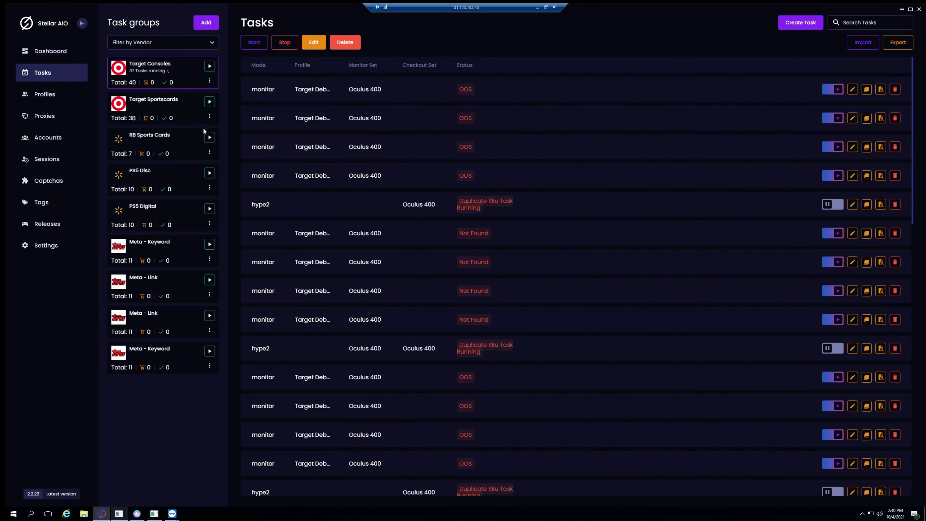
left_click(205, 22)
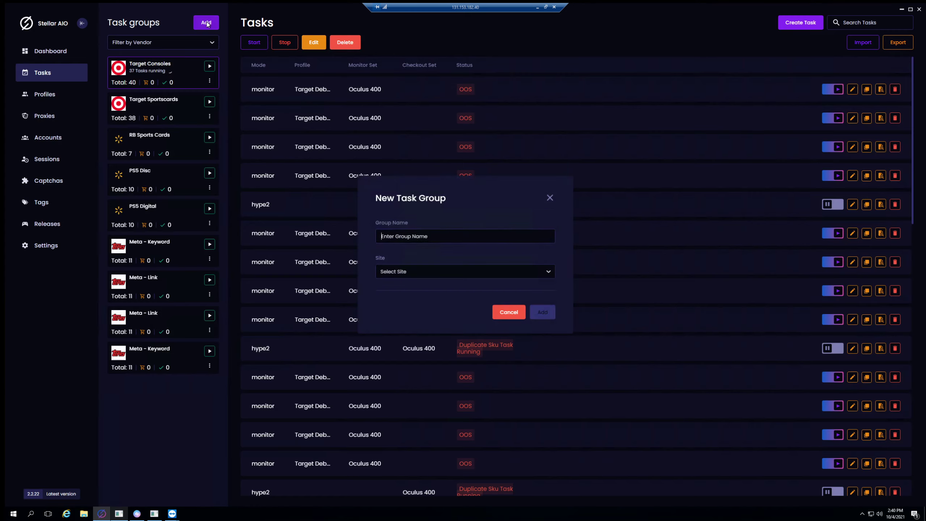
left_click(465, 235)
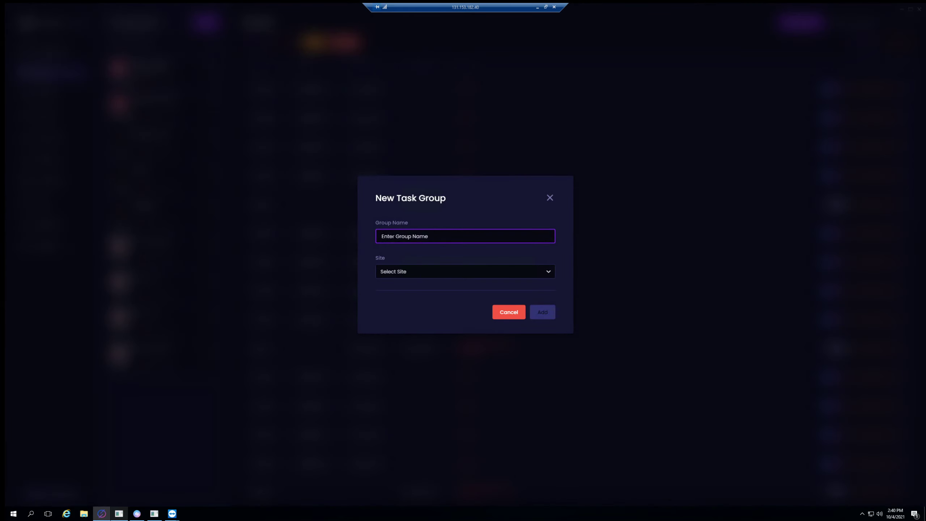
type("YT Walmart Consoles")
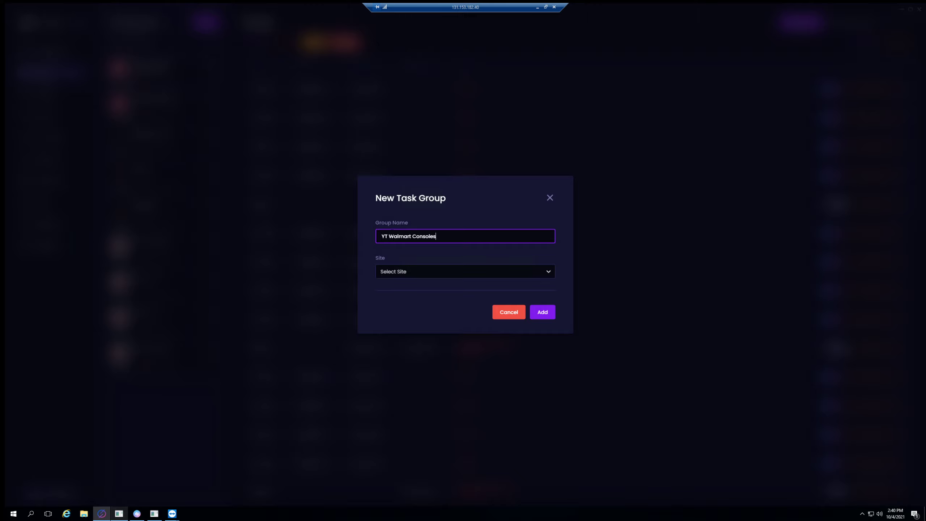
left_click(465, 271)
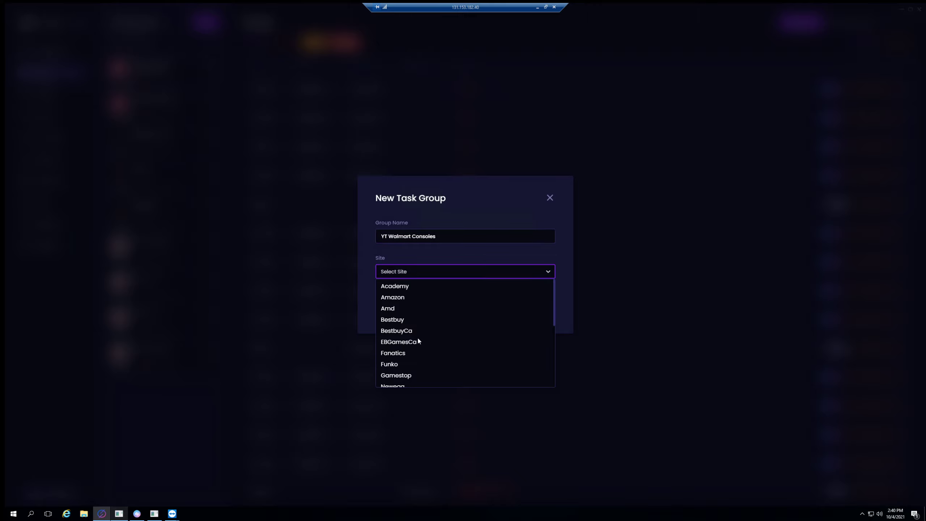
scroll("down", 3)
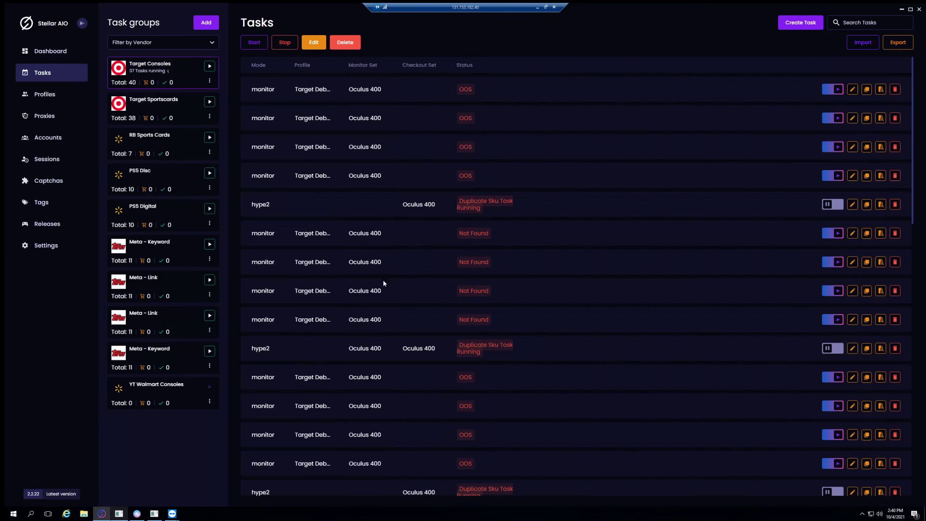
left_click(156, 393)
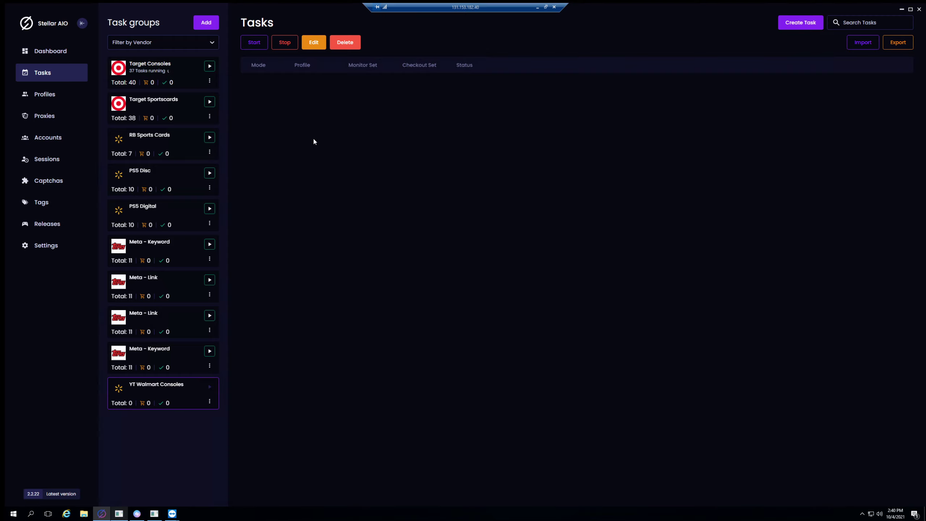
- Start a new monitor-mode task using only the Chase profile and the Oculus 400 monitor proxy
left_click(800, 23)
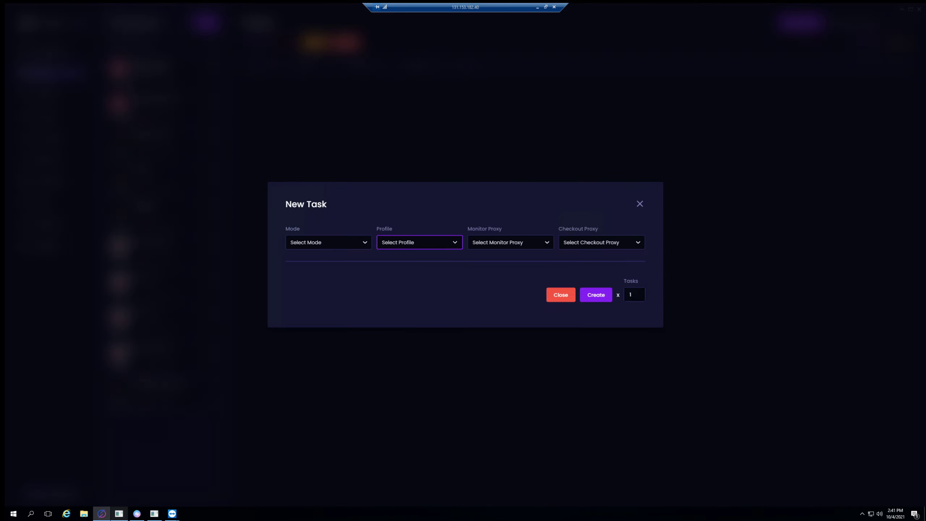
left_click(328, 242)
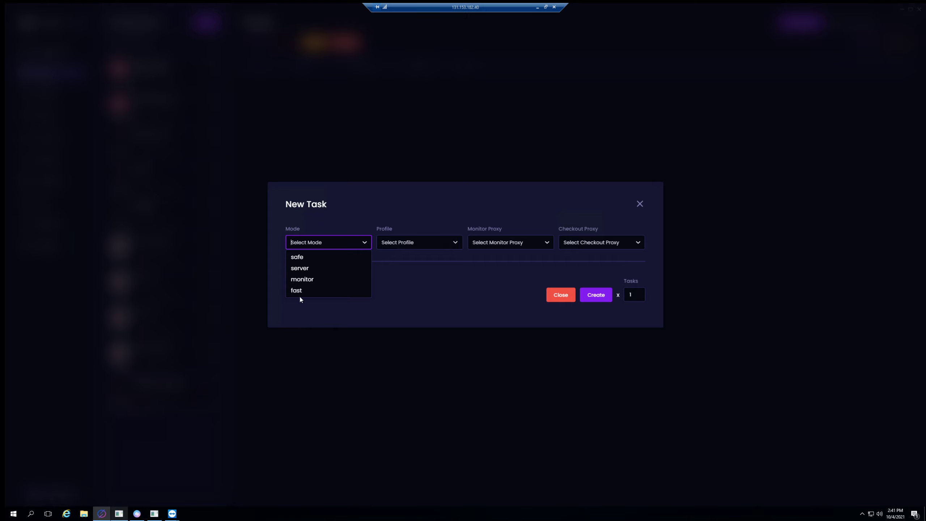
mouse_move(312, 317)
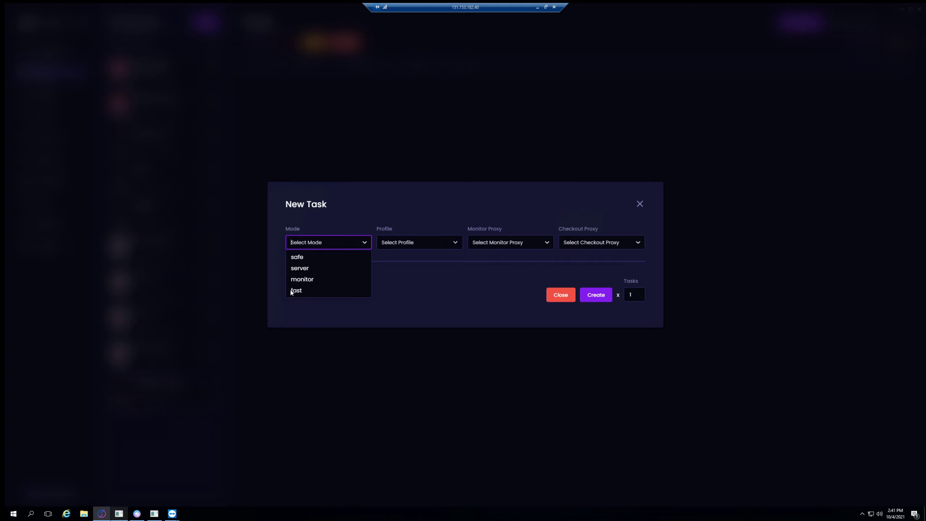
mouse_move(307, 349)
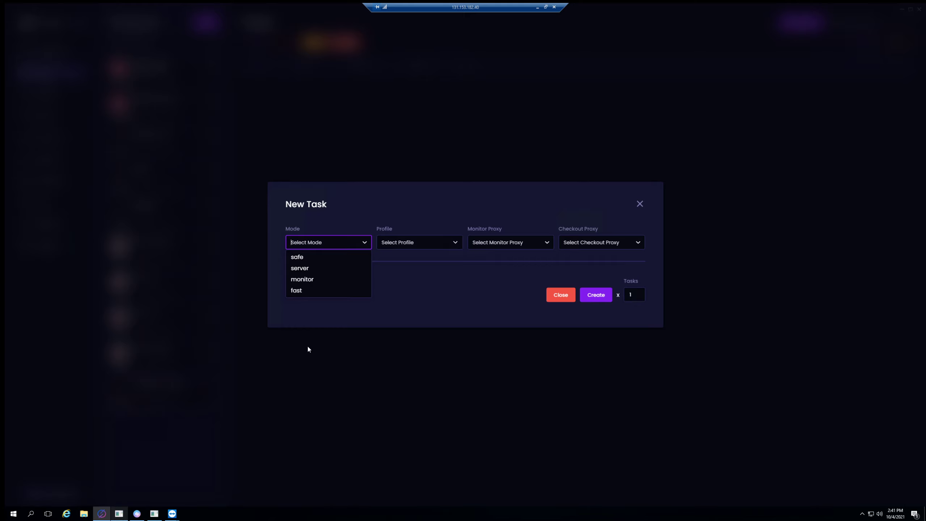
left_click(302, 279)
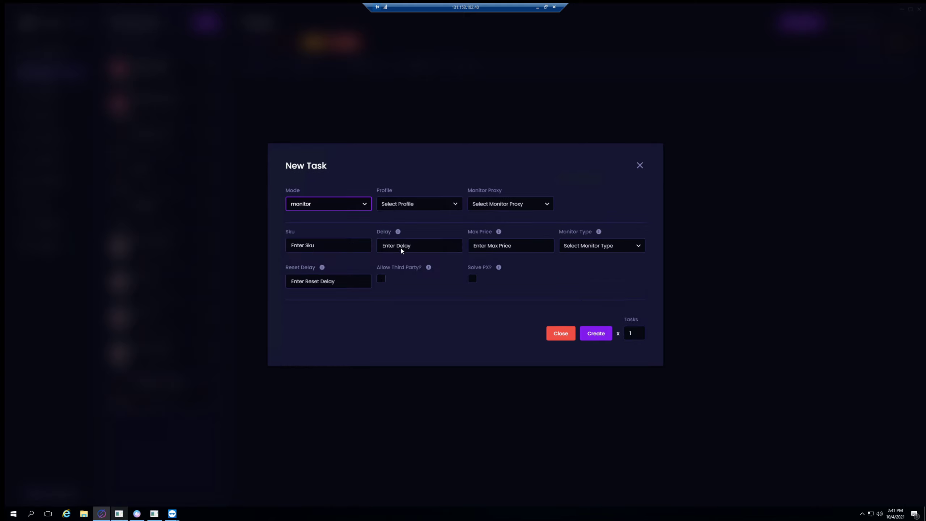
left_click(419, 203)
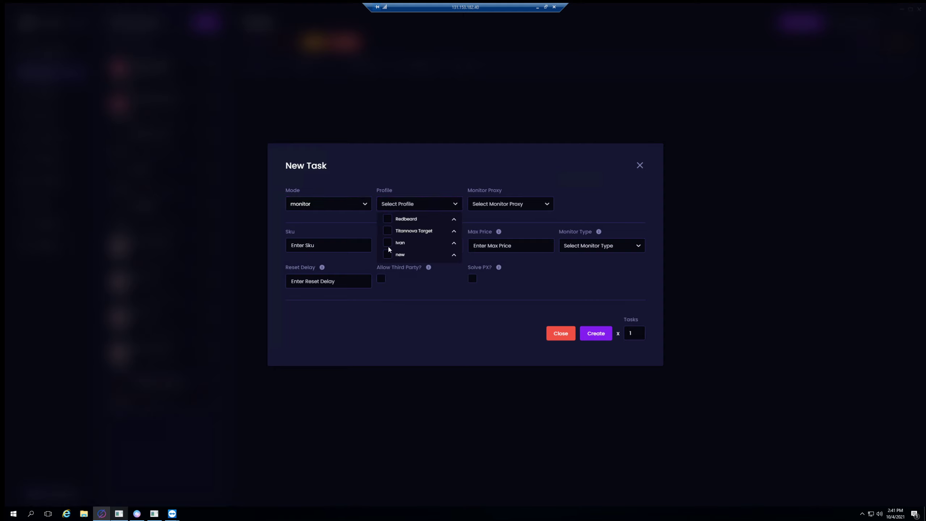
left_click(388, 243)
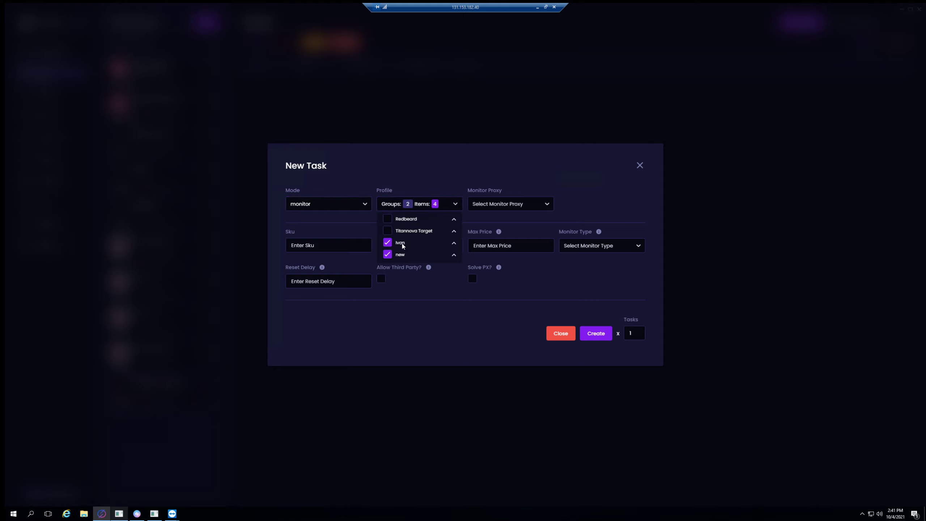
left_click(453, 242)
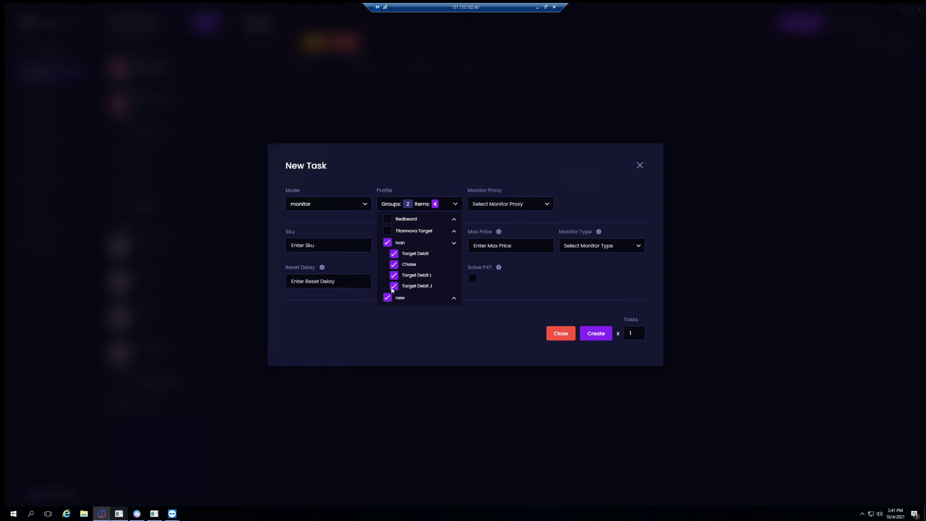
left_click(387, 242)
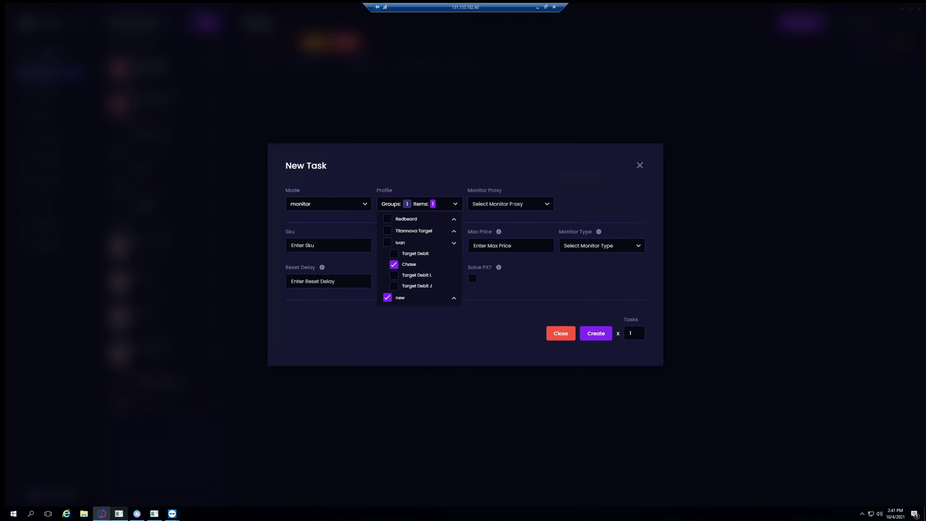
left_click(509, 204)
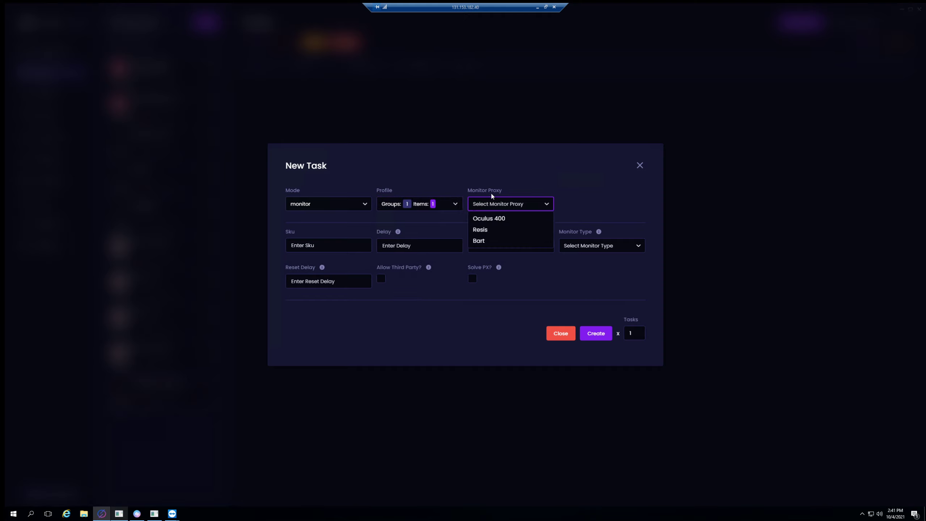
left_click(490, 218)
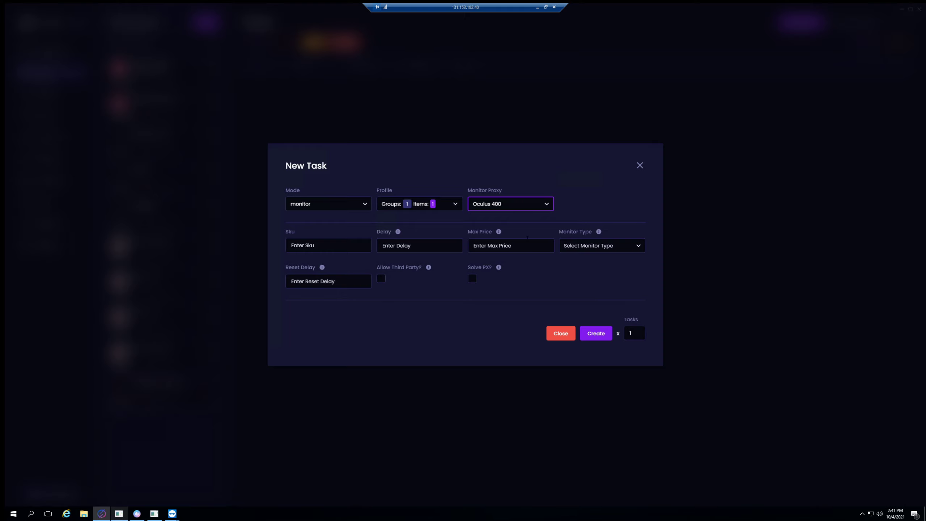
- Enter SKU 363472942, delay 5000, max price 650 and the mobile monitor type
left_click(328, 245)
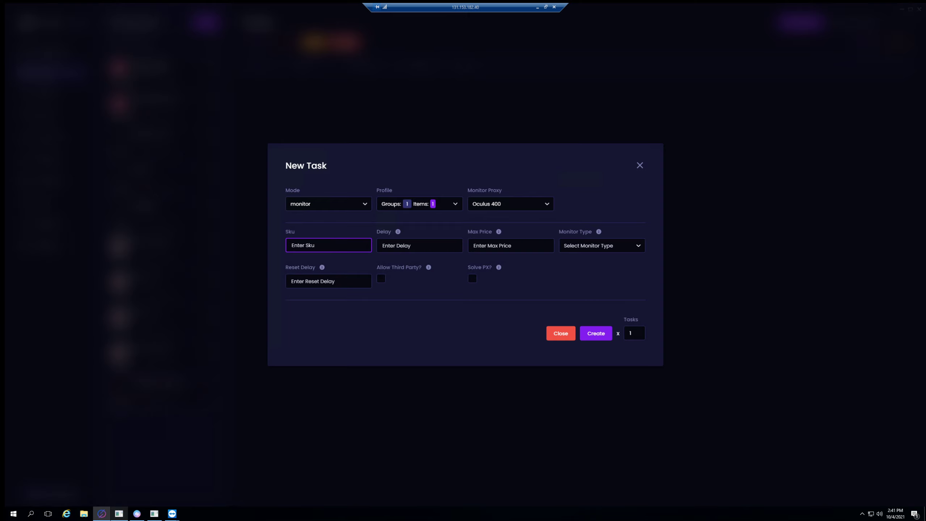
left_click(328, 245)
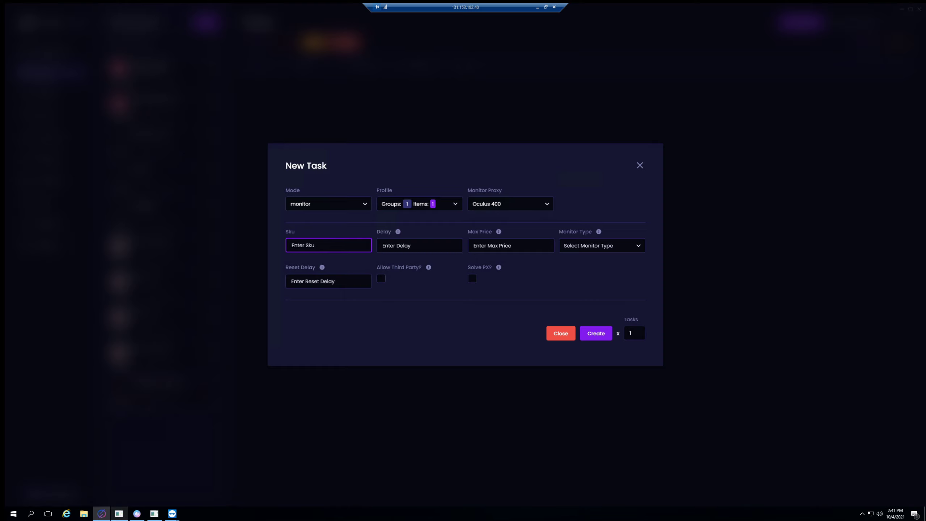
type("363472942")
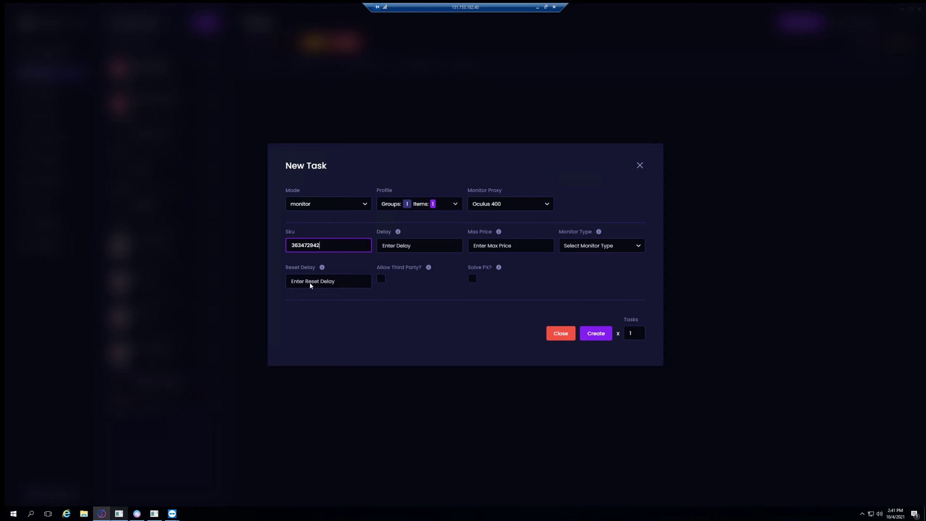
left_click(419, 246)
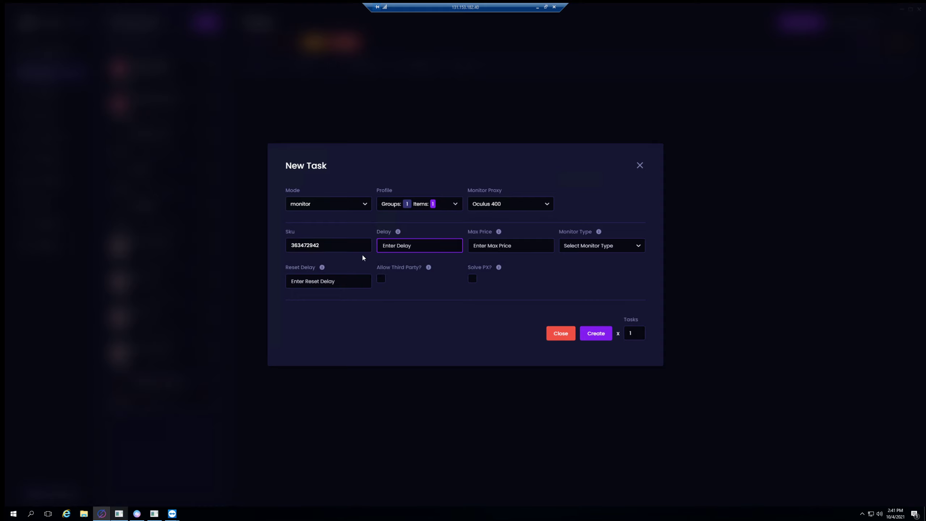
mouse_move(360, 257)
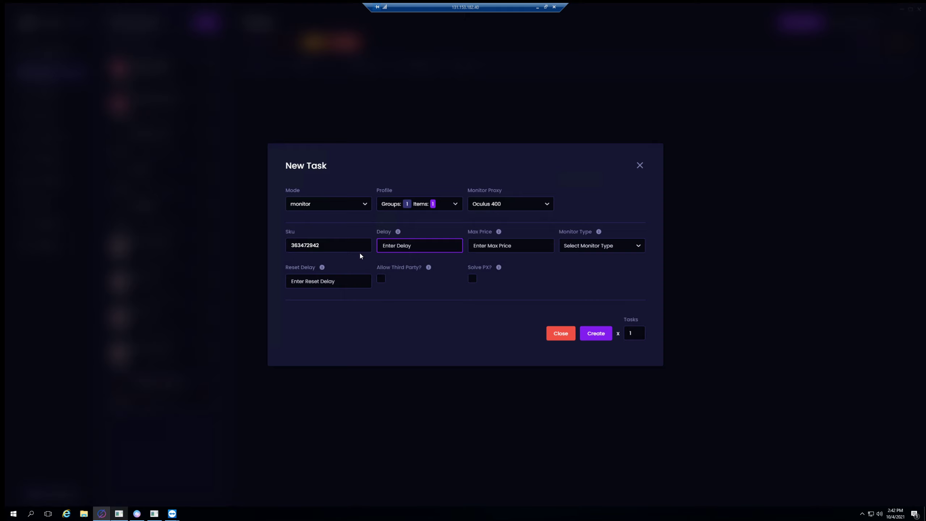
type("5000")
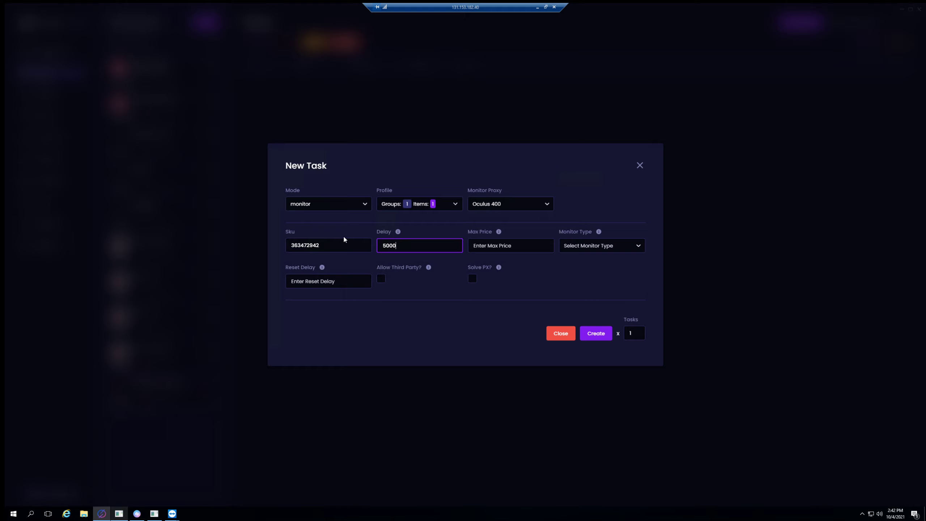
left_click(510, 246)
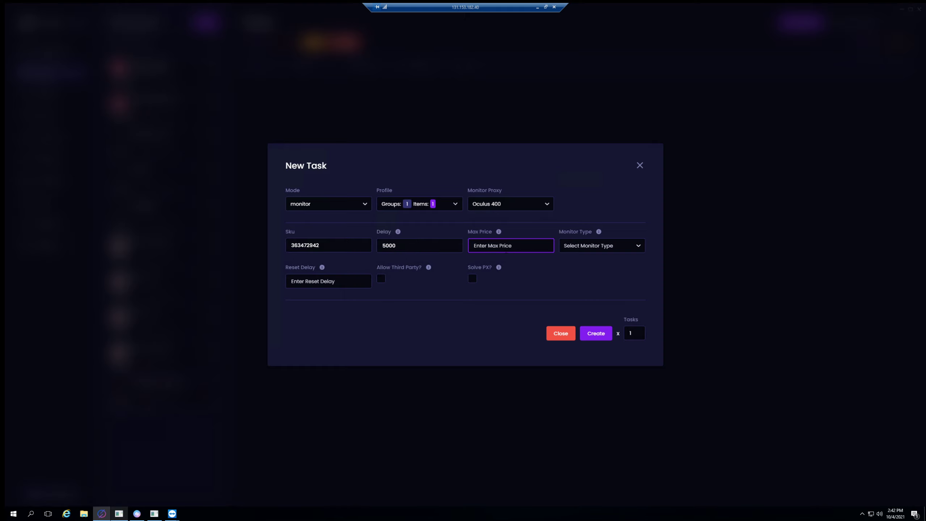
type("650")
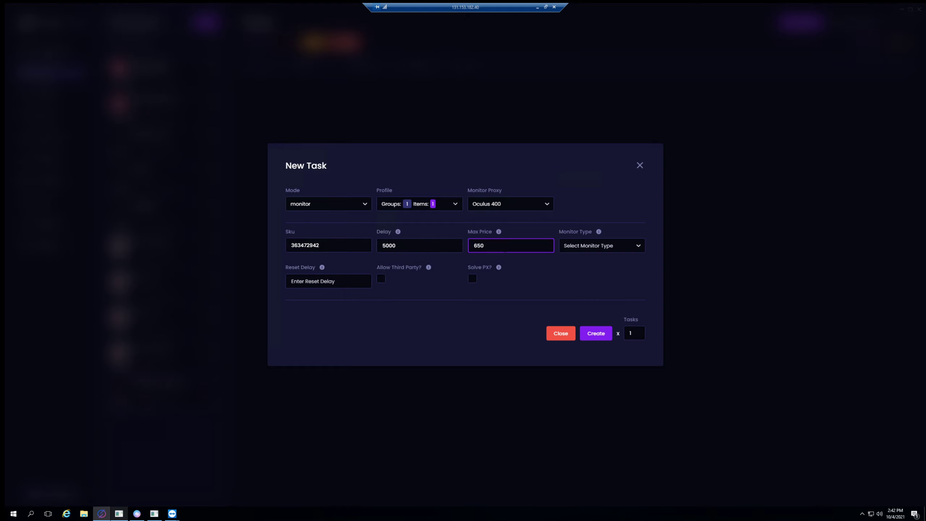
mouse_move(490, 257)
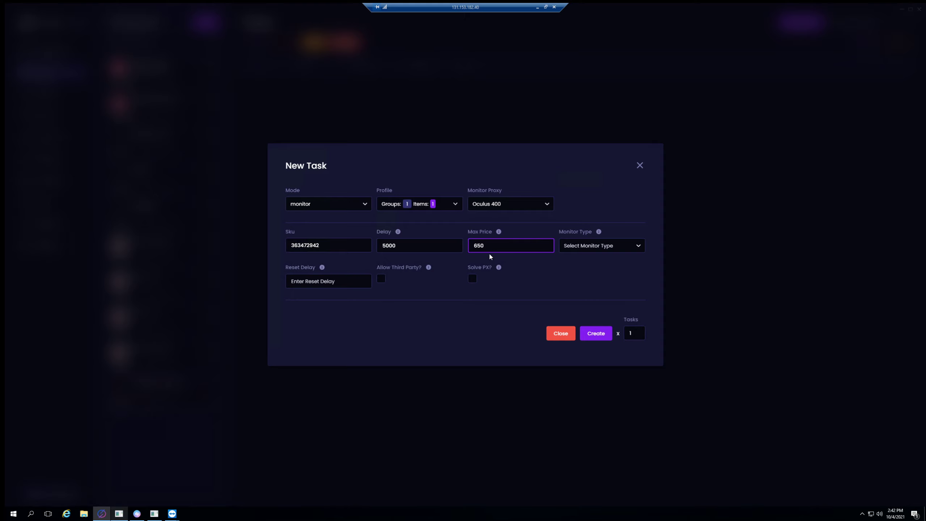
left_click(511, 245)
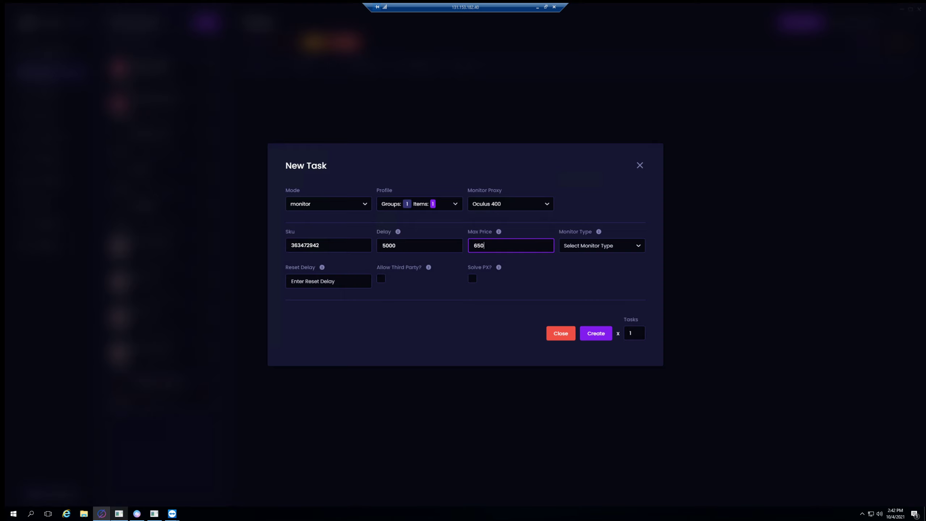
mouse_move(546, 260)
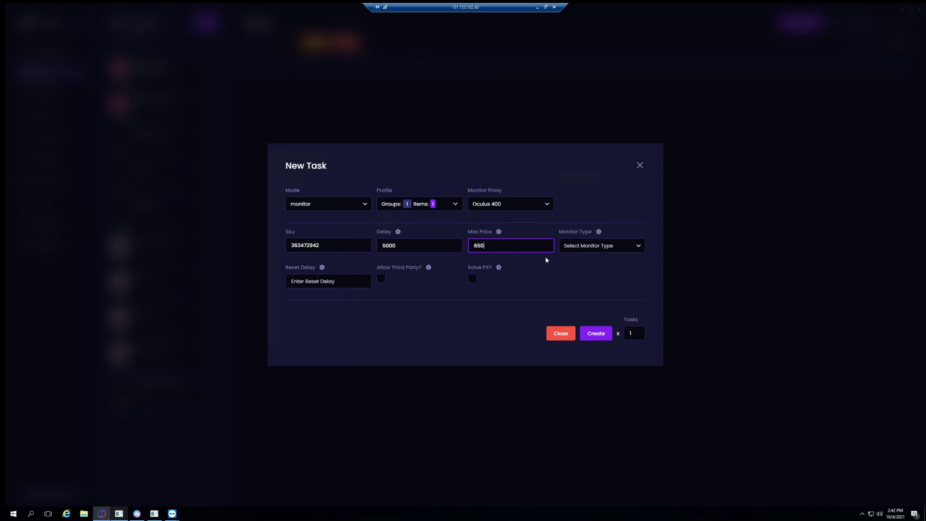
left_click(601, 245)
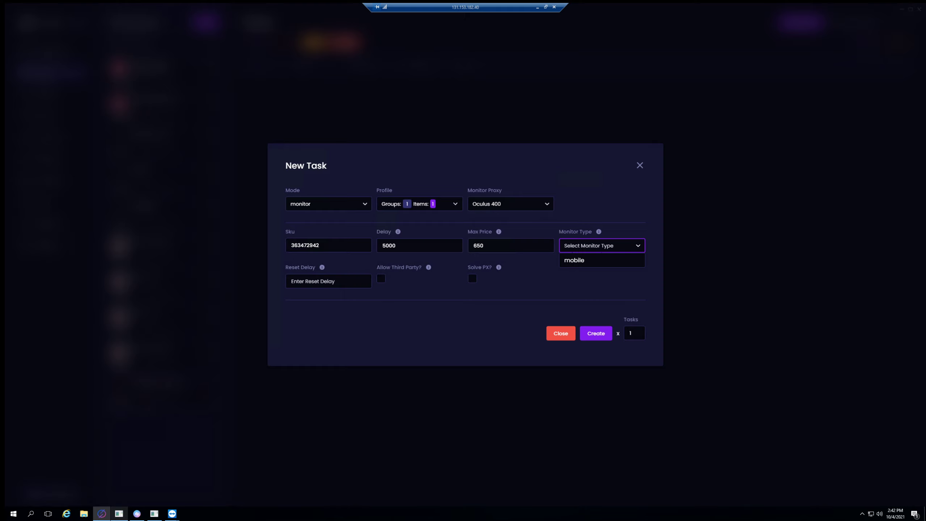
mouse_move(596, 309)
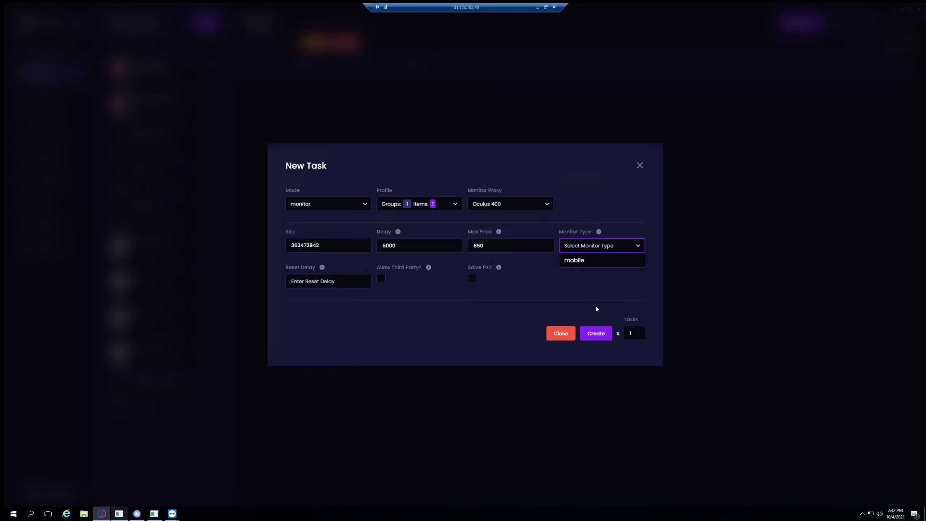
mouse_move(596, 309)
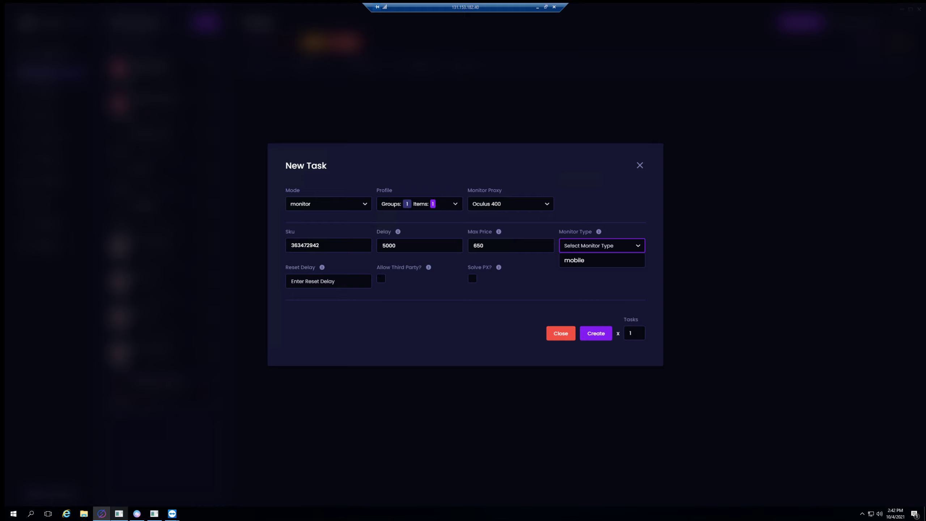
left_click(574, 260)
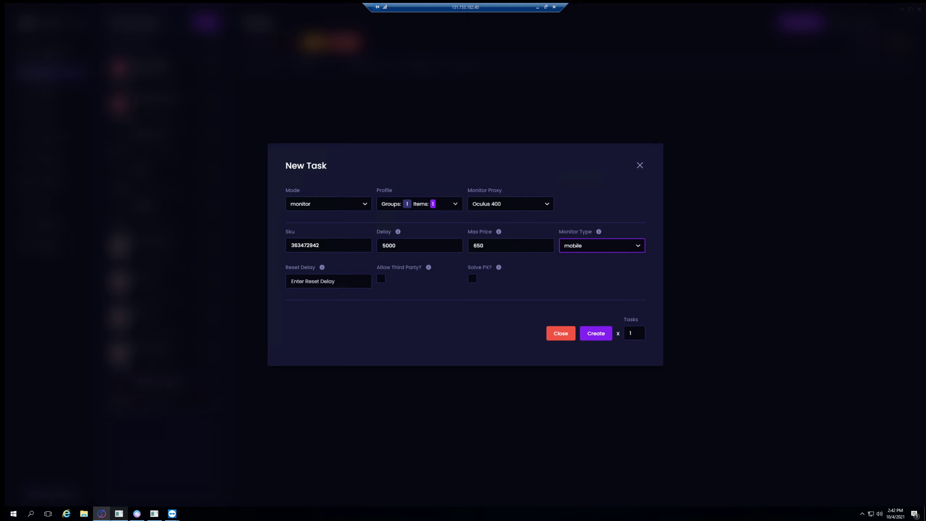
mouse_move(333, 268)
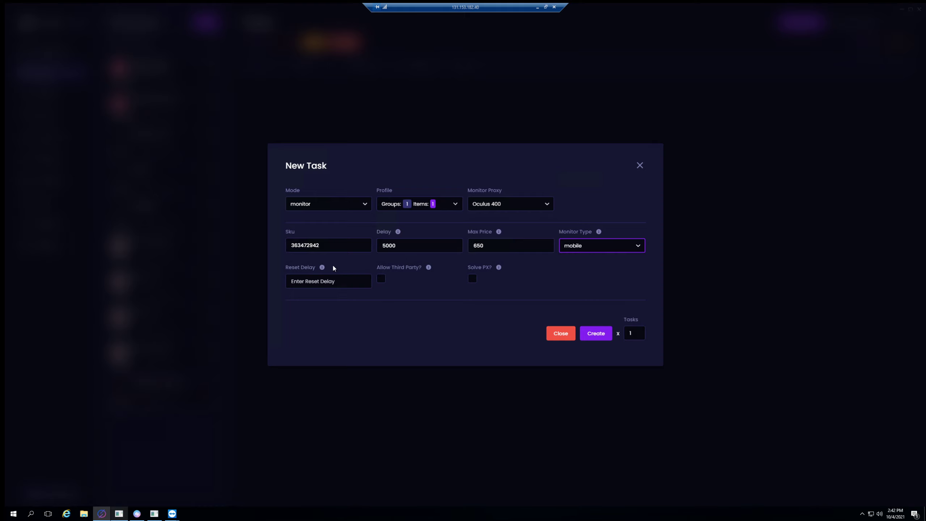
- Set reset delay 5000, enable Solve PX, and set the task count to 4
left_click(328, 281)
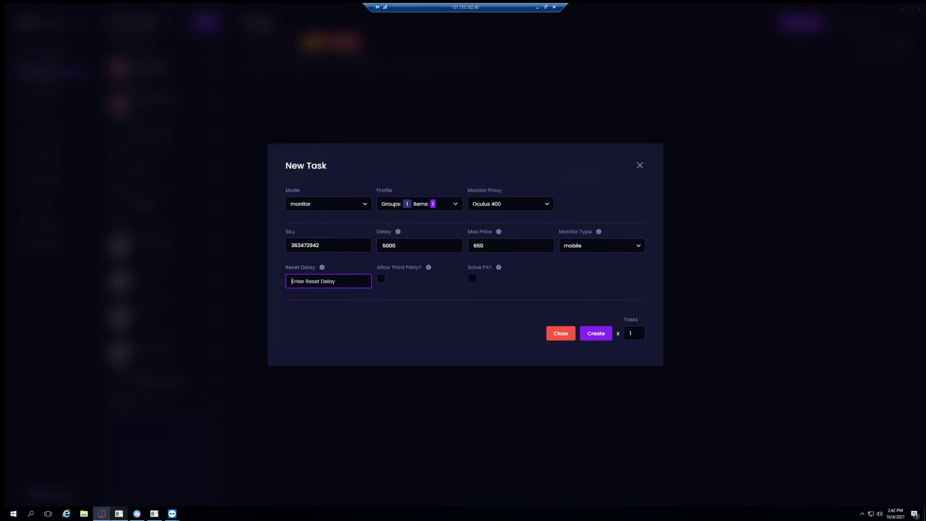
type("5000")
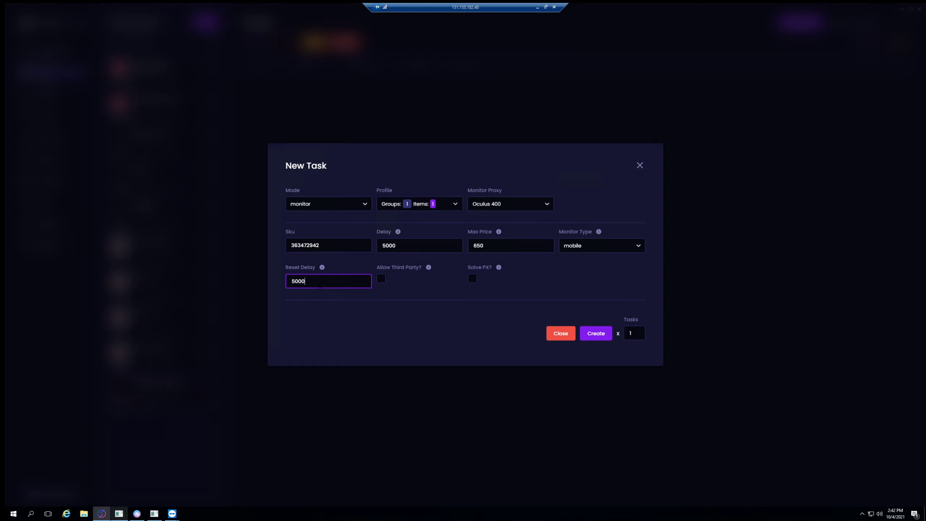
mouse_move(468, 368)
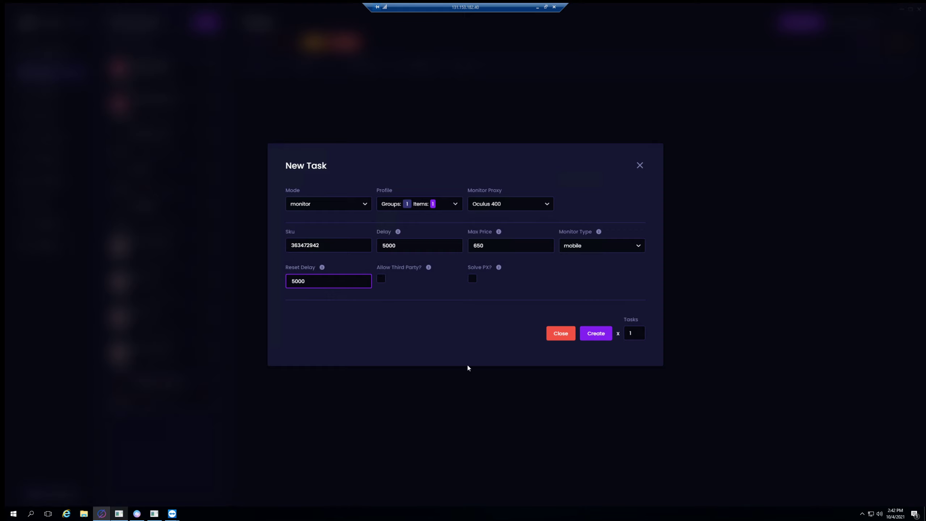
mouse_move(434, 281)
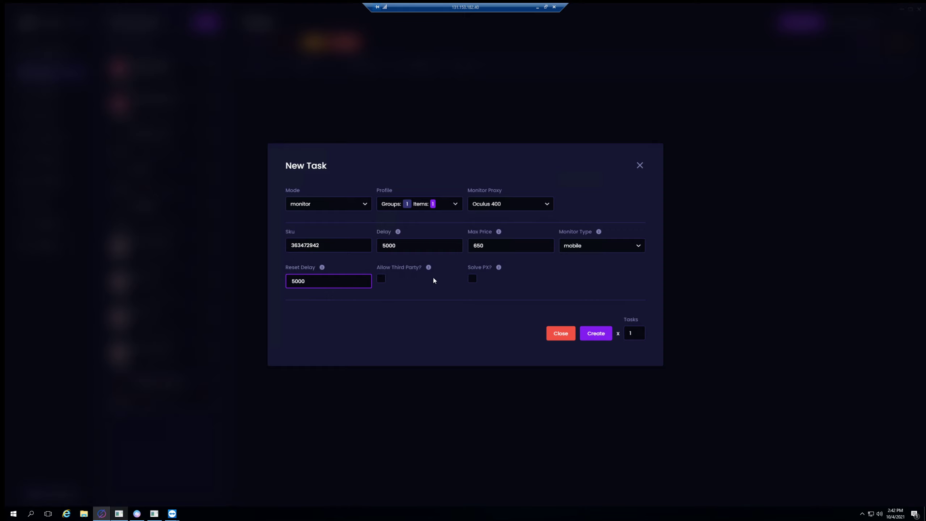
left_click(472, 278)
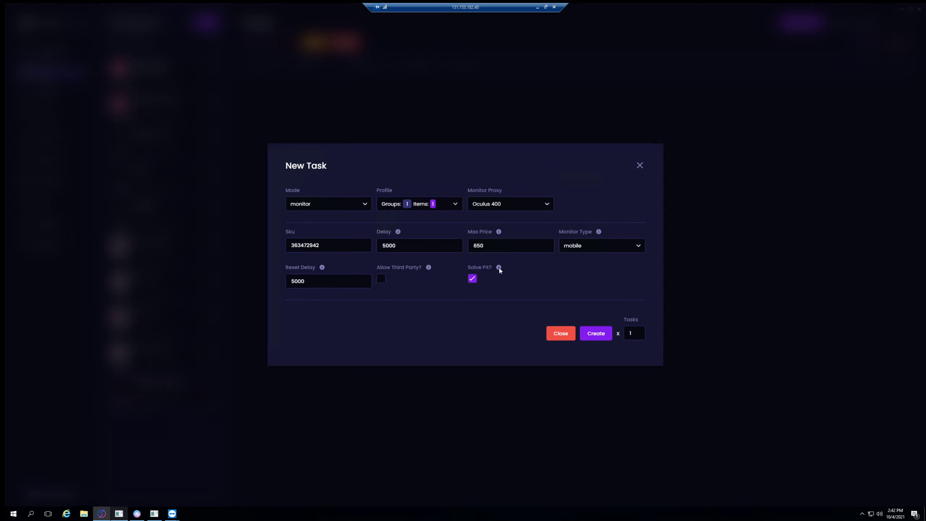
mouse_move(499, 267)
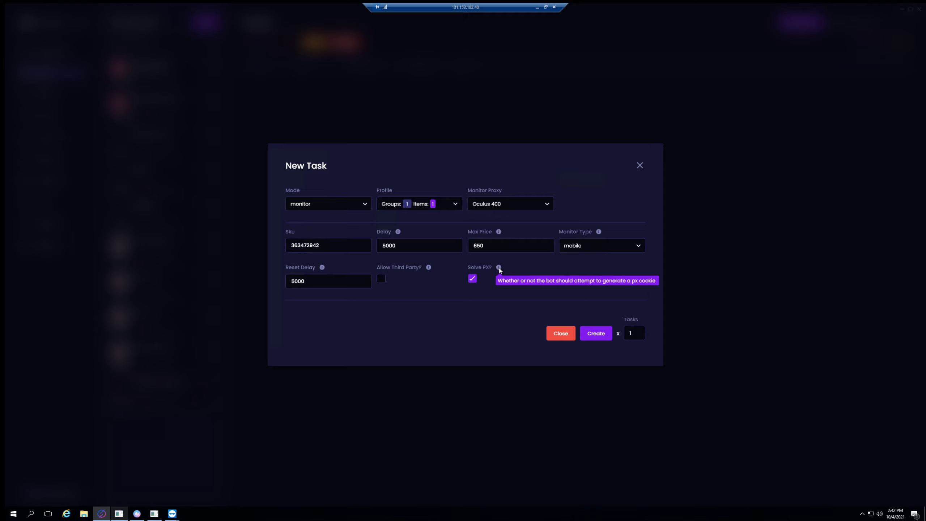
mouse_move(612, 328)
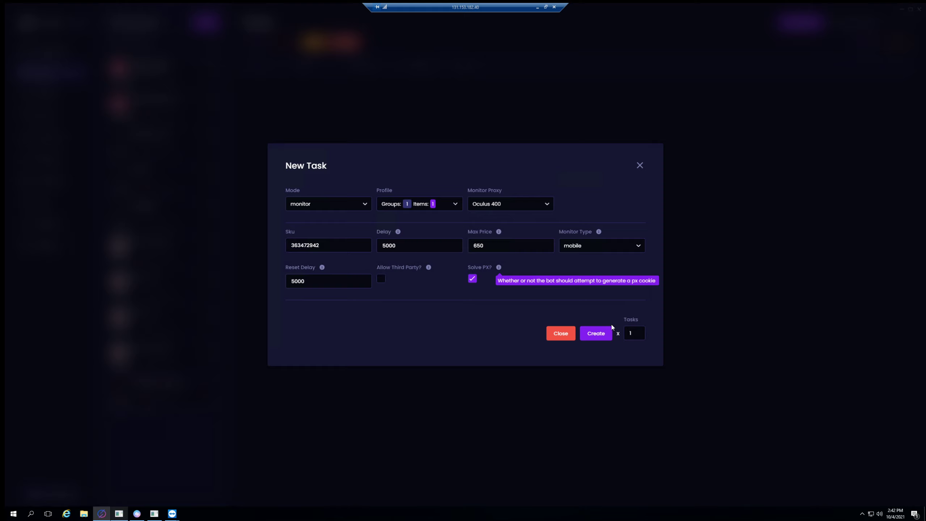
left_click(634, 332)
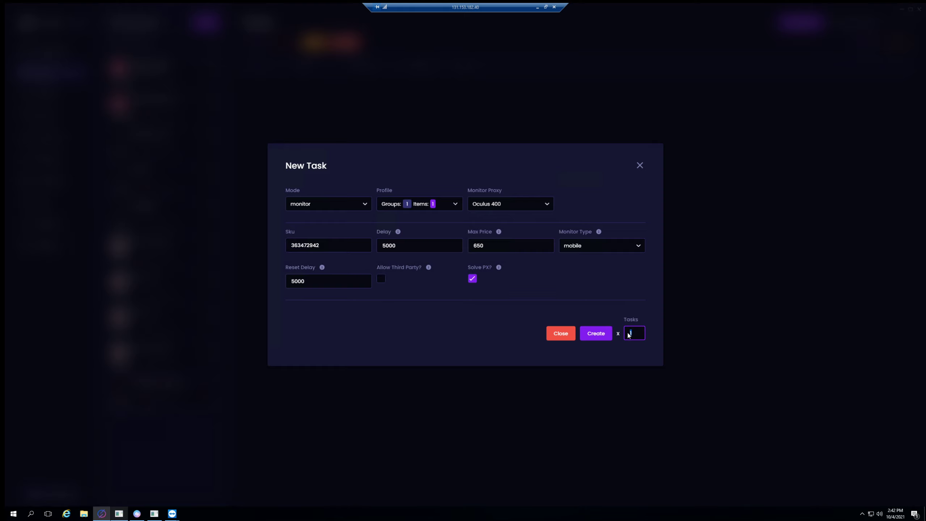
type("4")
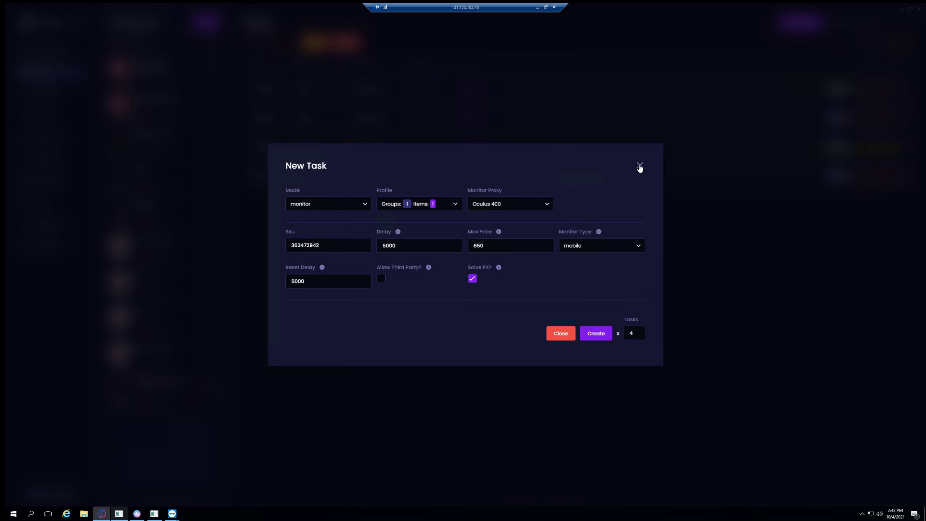
- Save delays of 600 and 7000 on two monitor tasks and enter 8000 on a third
left_click(854, 117)
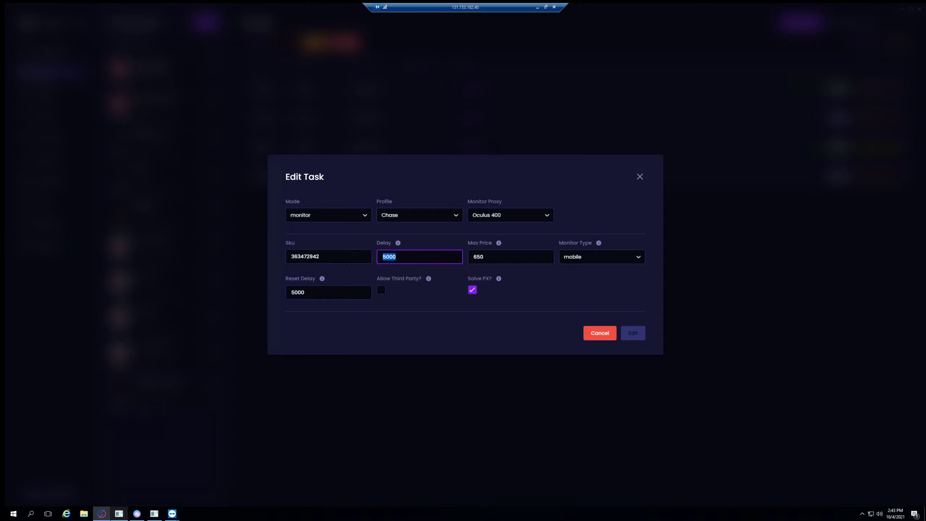
type("600")
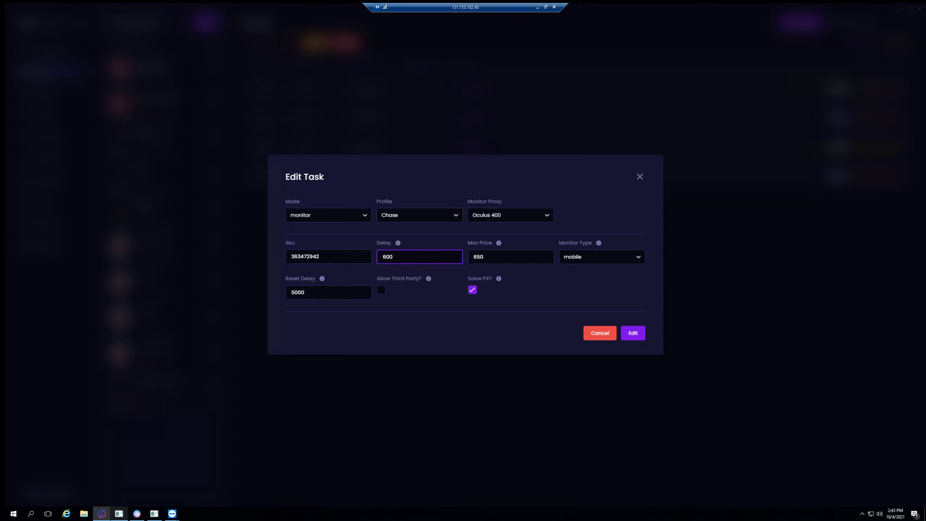
left_click(632, 333)
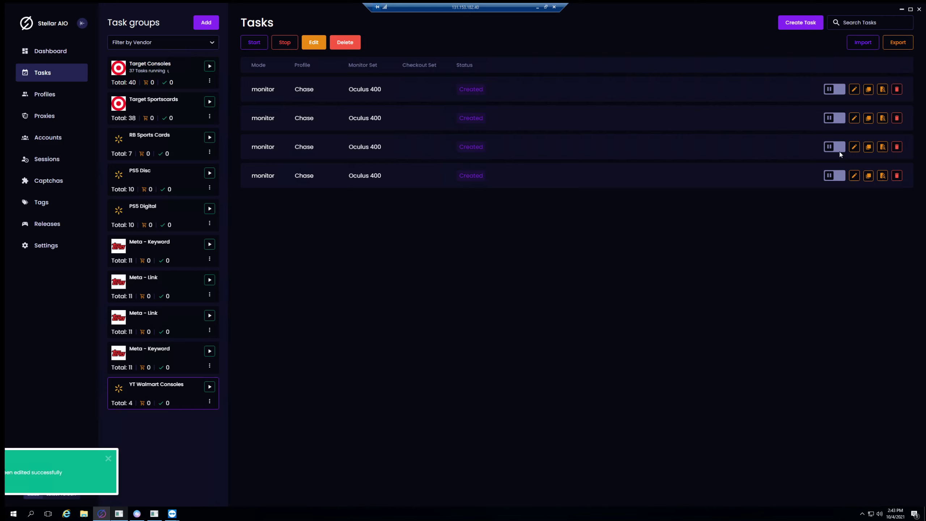
left_click(313, 42)
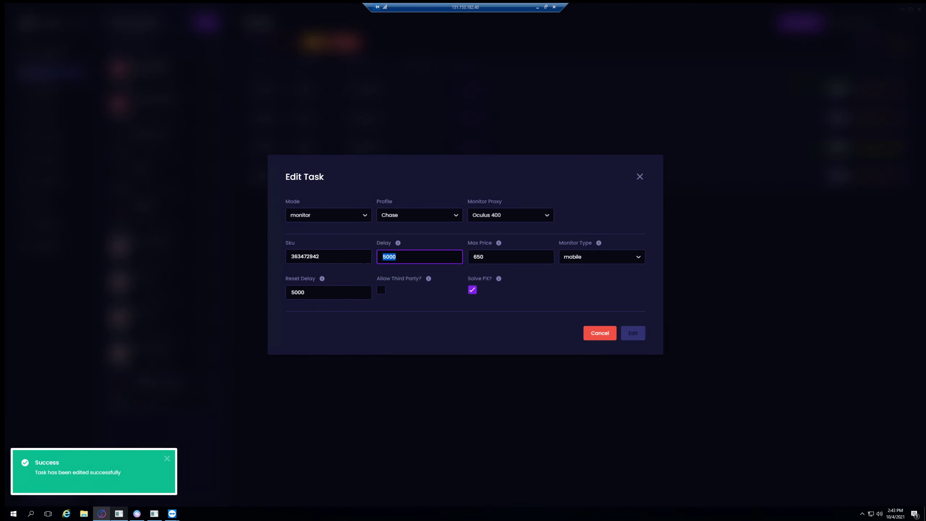
type("7000")
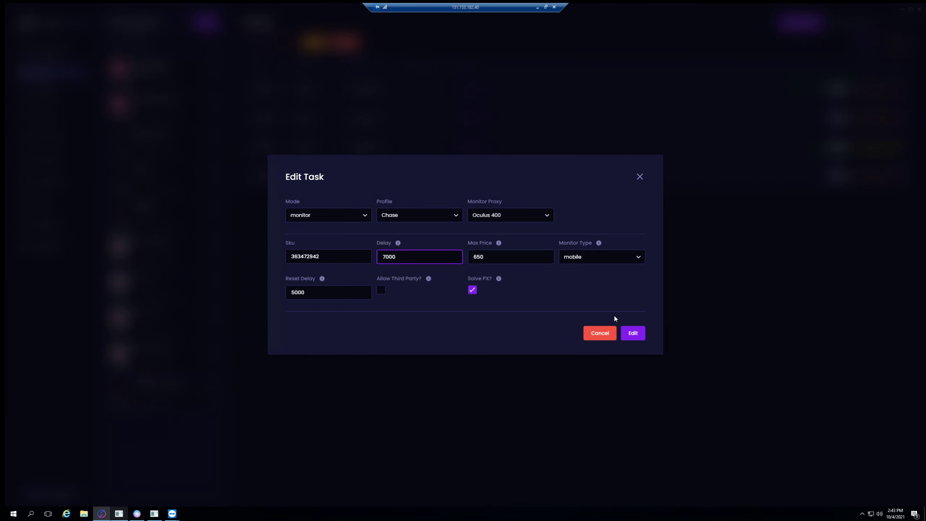
left_click(633, 333)
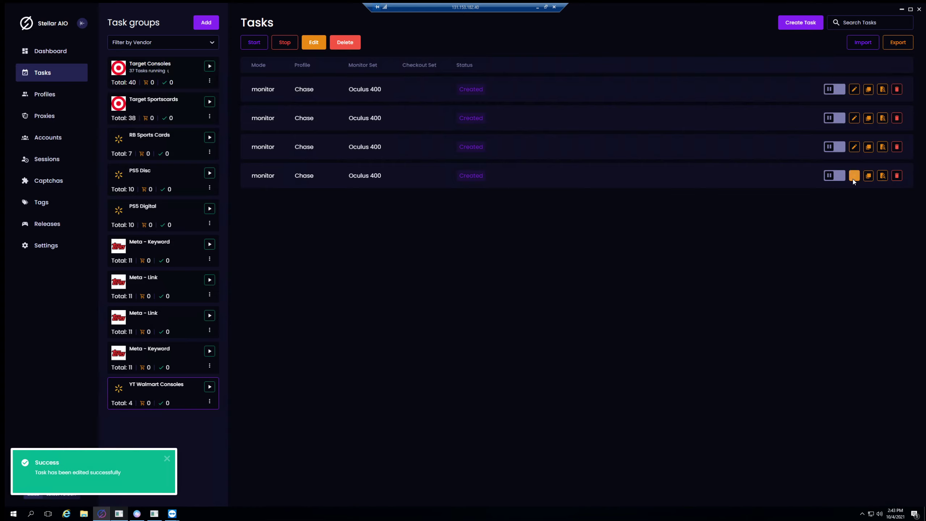
left_click(853, 175)
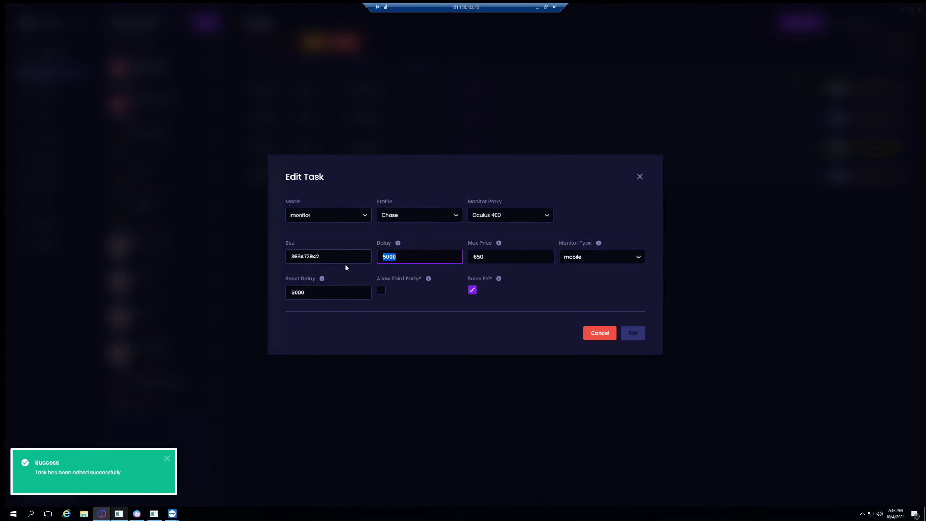
type("8000")
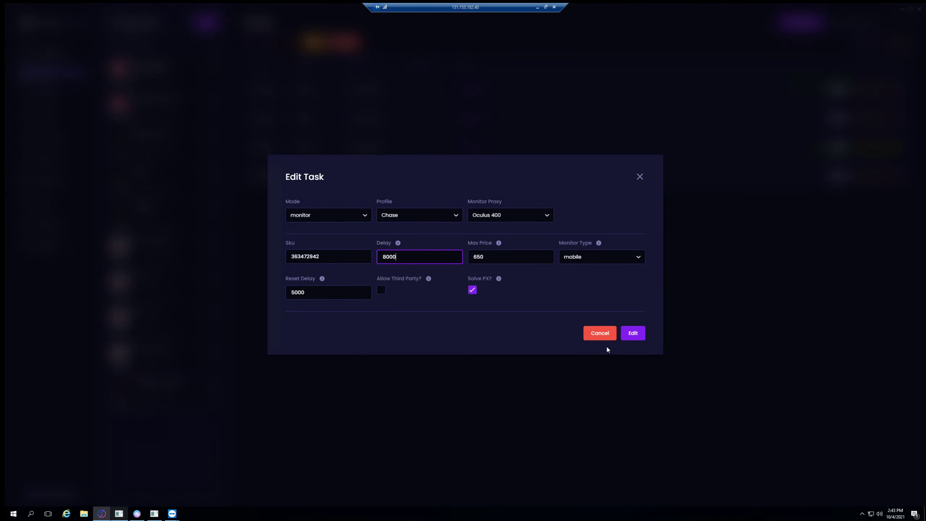
mouse_move(567, 361)
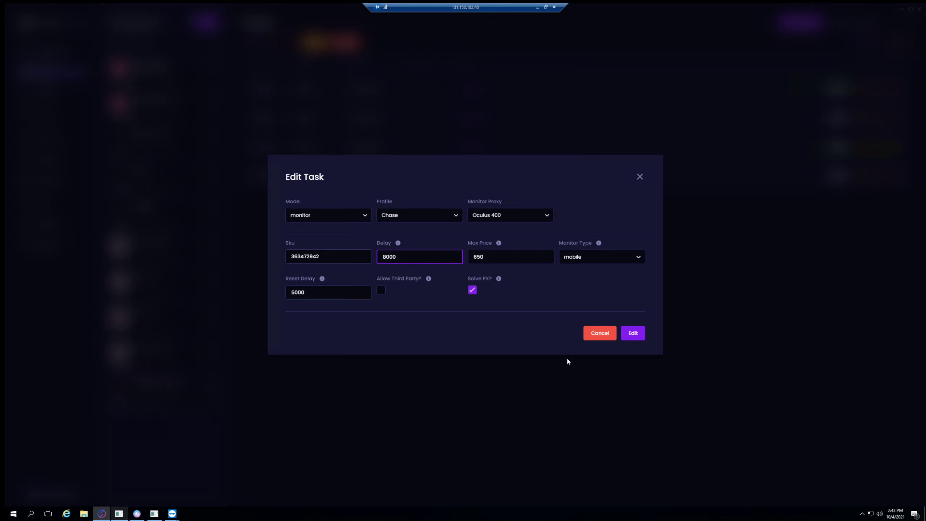
left_click(419, 257)
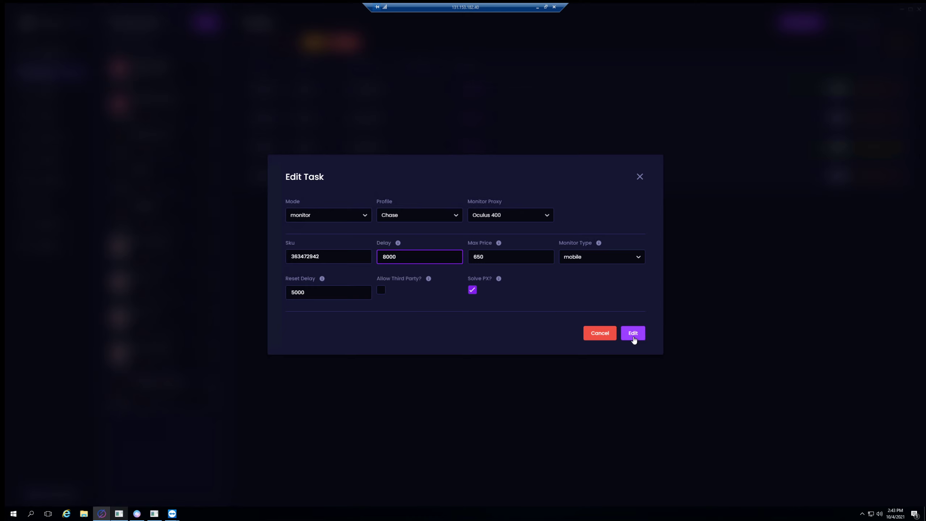
- Save the 8000 delay, then set a new task to safe mode with the Ivan profile group
left_click(633, 332)
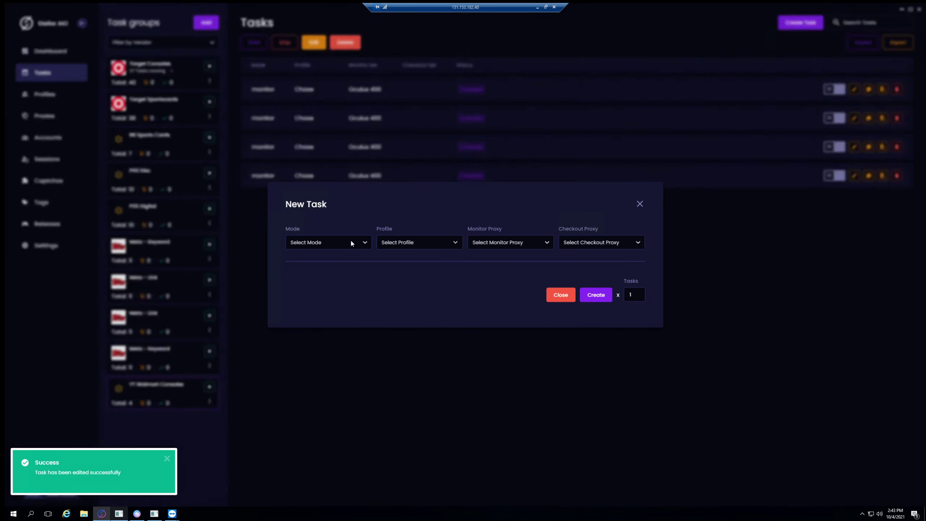
left_click(327, 242)
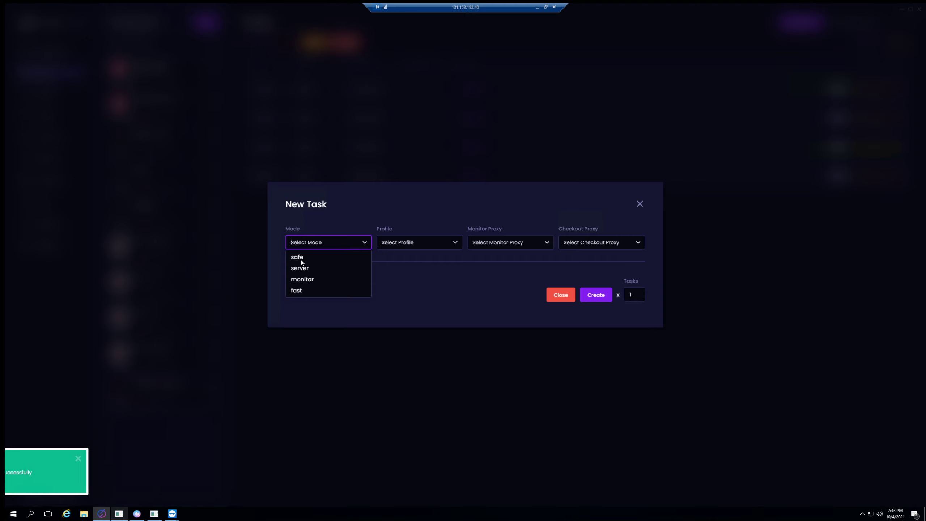
left_click(297, 257)
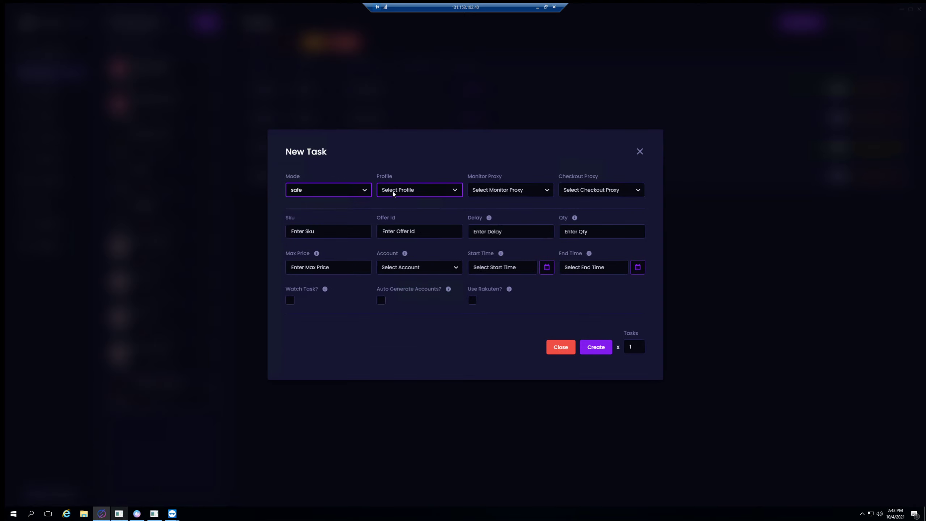
left_click(419, 190)
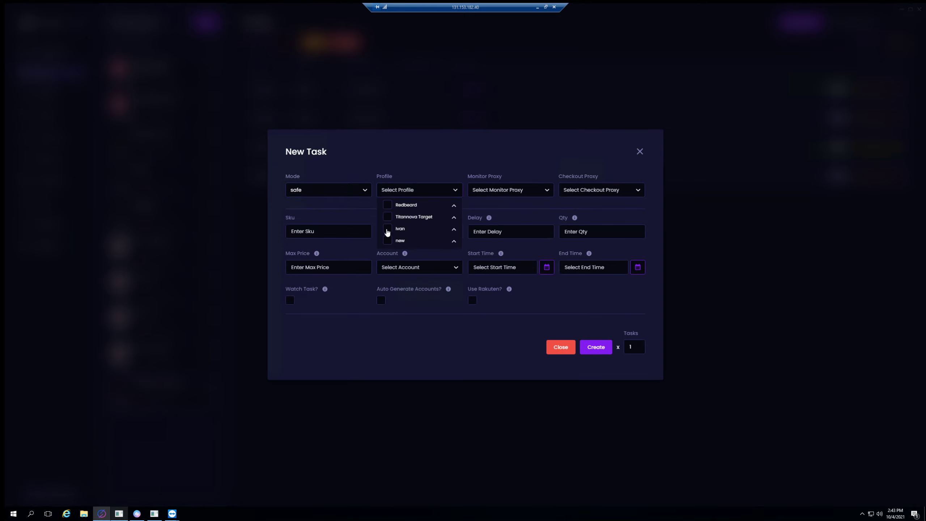
left_click(388, 229)
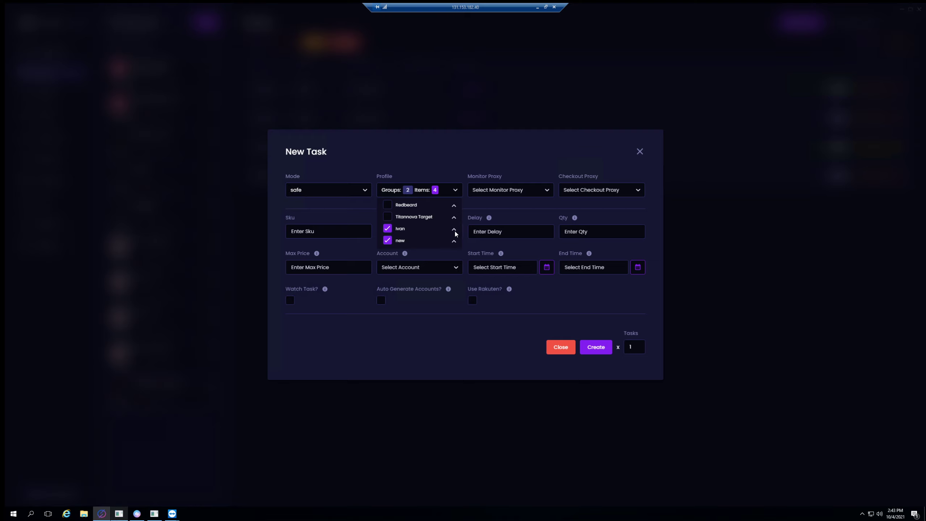
left_click(454, 229)
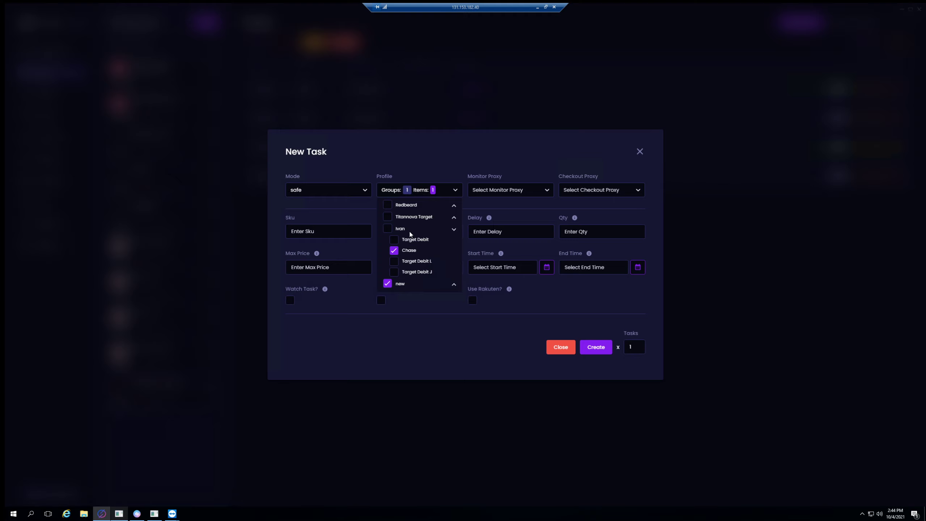
- Choose Oculus 400 as both the monitor and checkout proxy
left_click(420, 190)
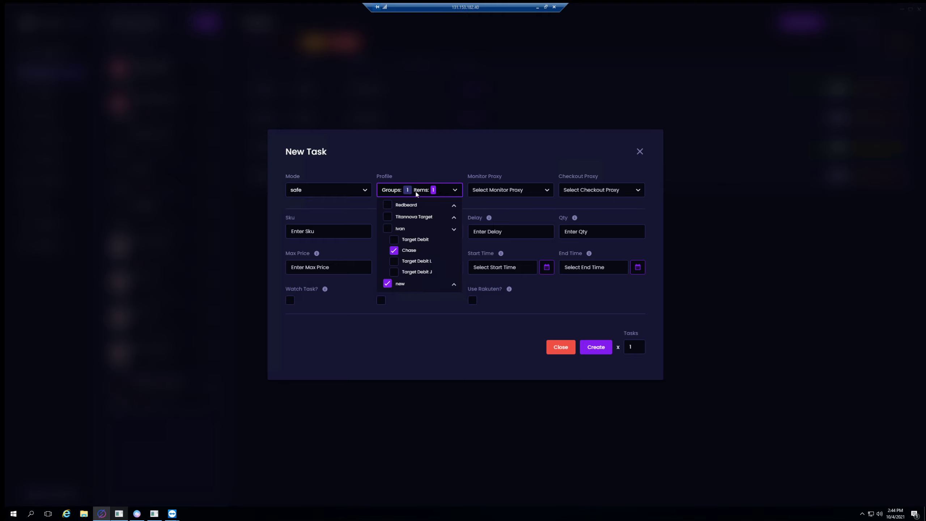
mouse_move(455, 193)
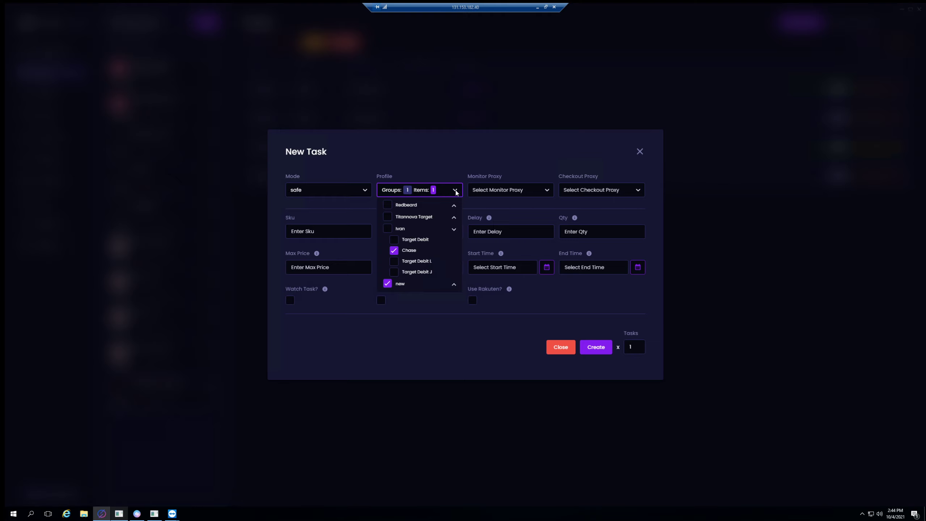
left_click(509, 190)
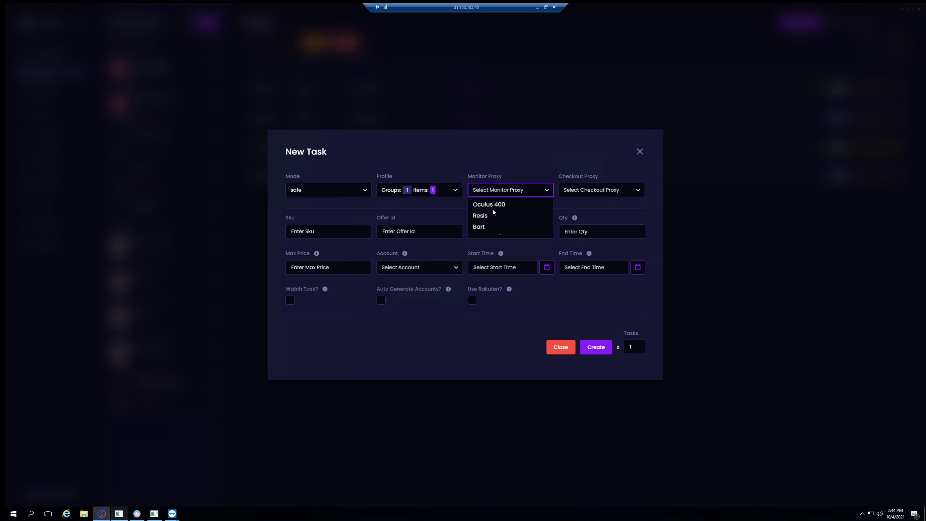
left_click(489, 204)
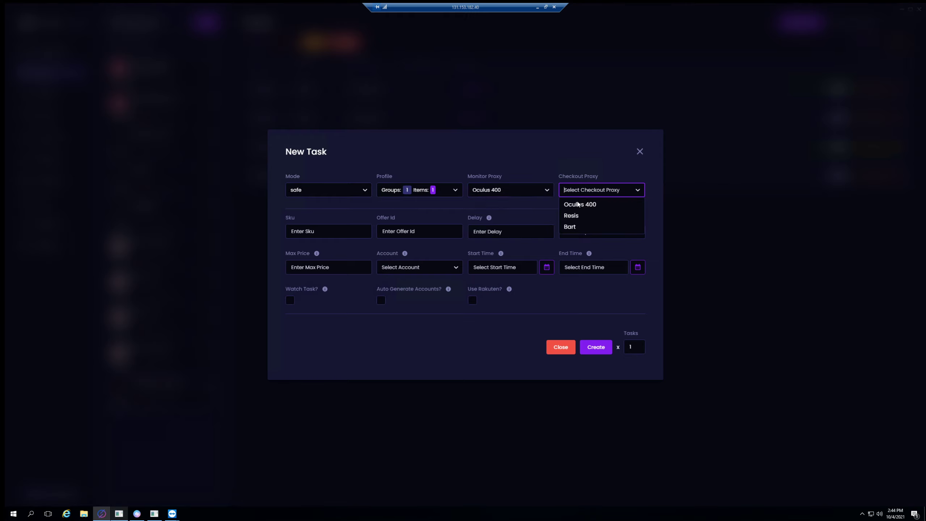
left_click(580, 204)
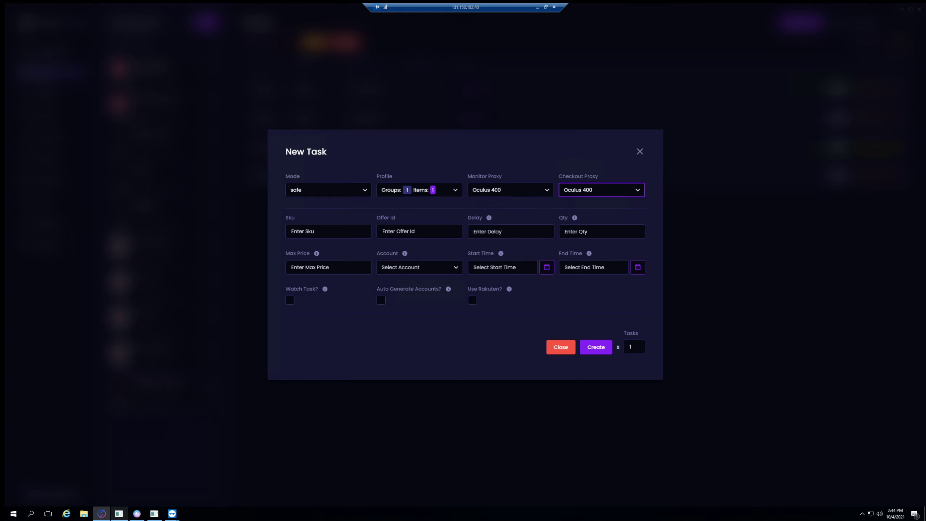
left_click(328, 231)
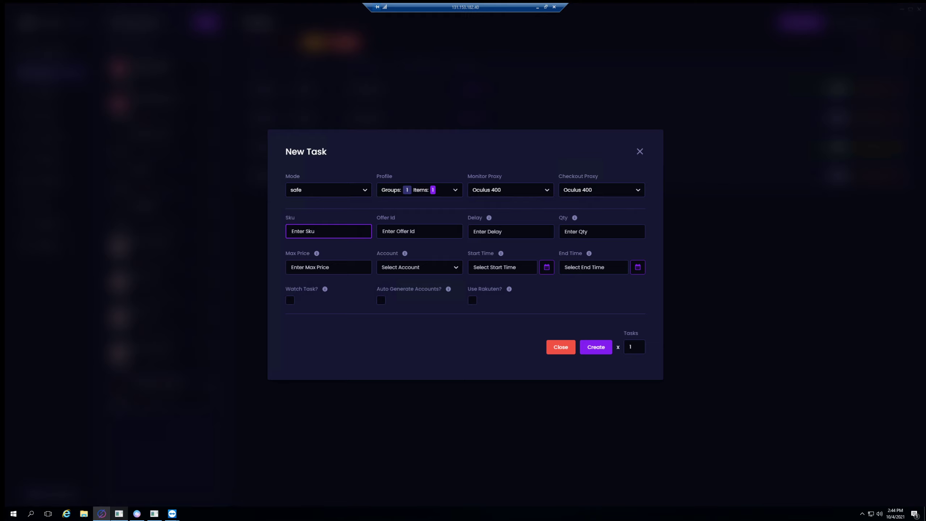
- Enter SKU 363472942, offer ID E4463E9F89294147BB5730477, delay 1500, quantity 1 and max price 650
type("363472942")
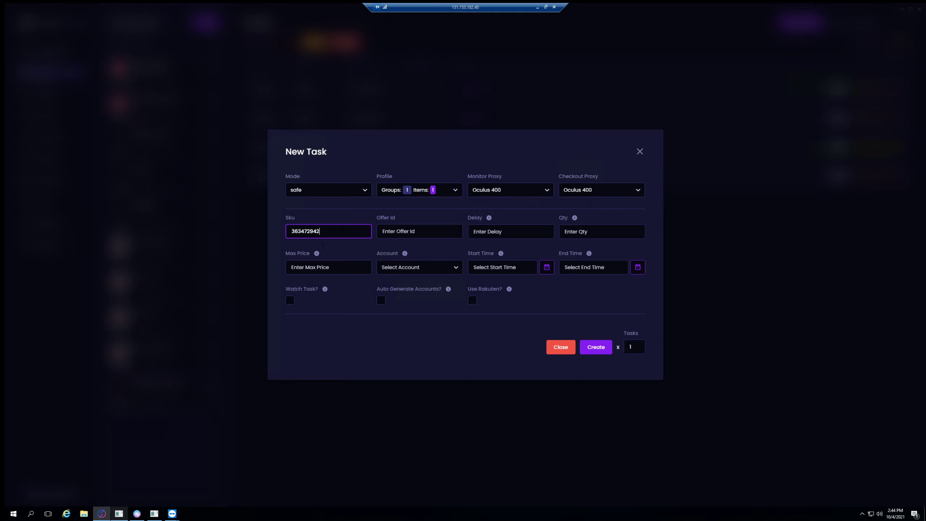
left_click(419, 231)
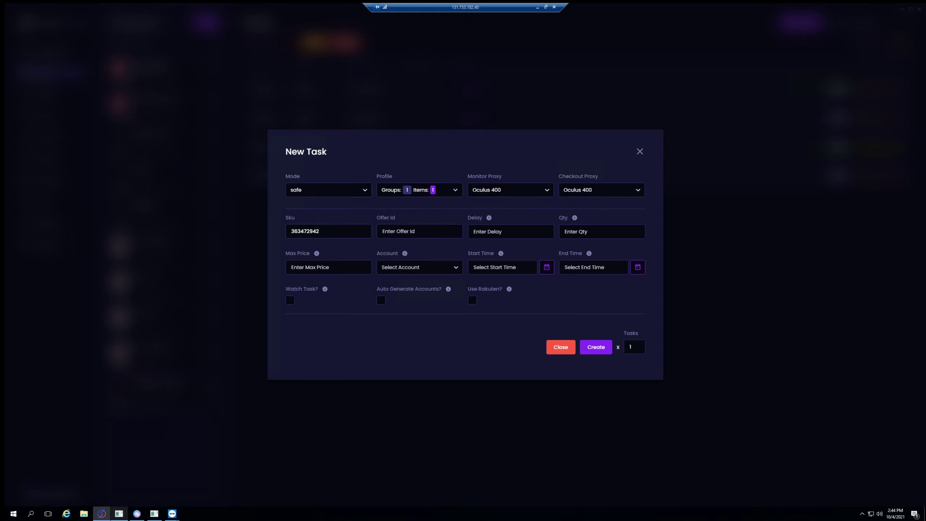
left_click(419, 231)
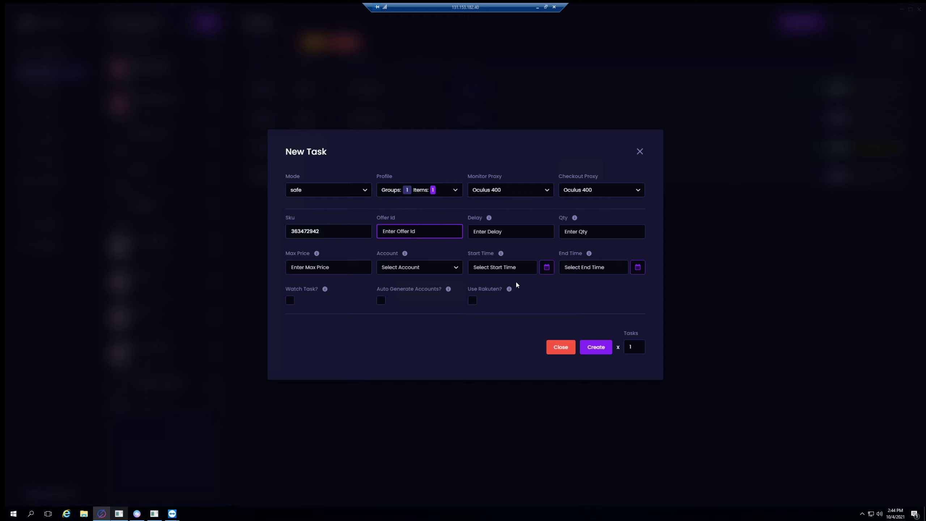
type("E4463E9F89294147BB5730477")
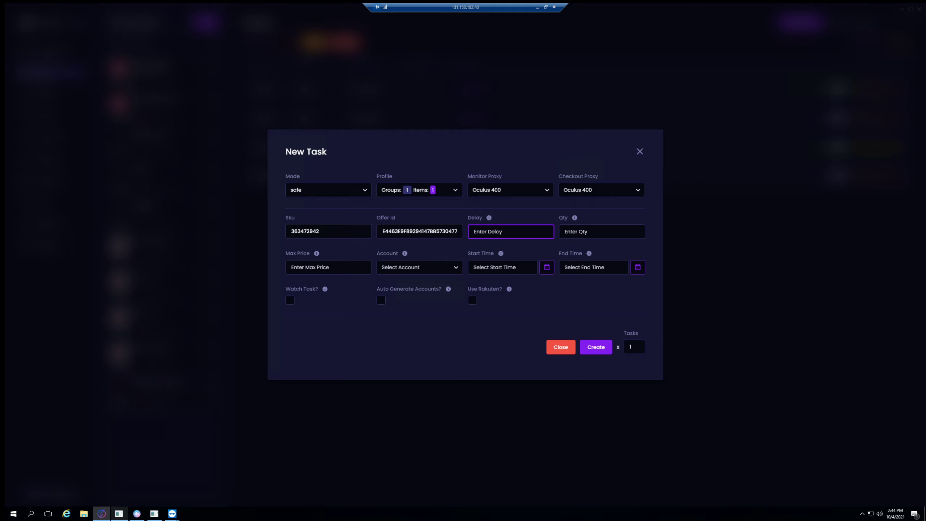
type("1500")
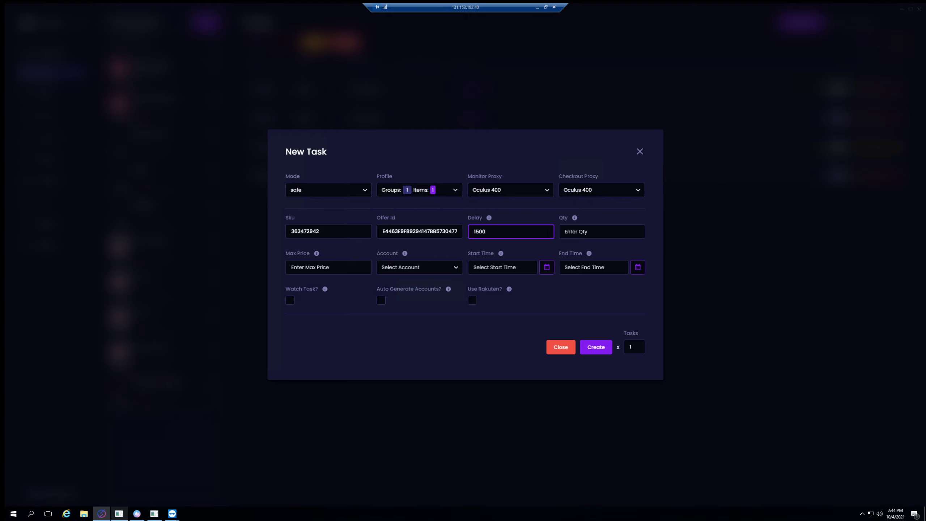
left_click(602, 231)
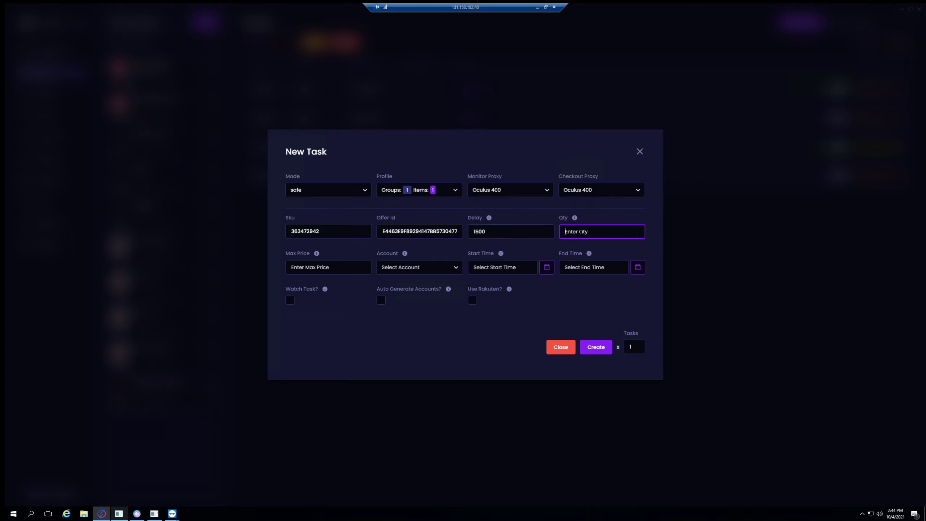
type("1")
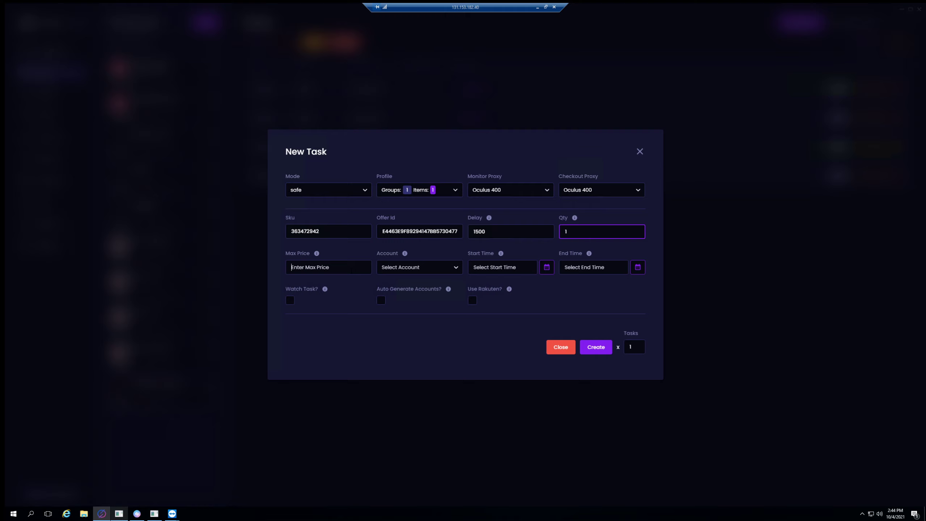
type("650")
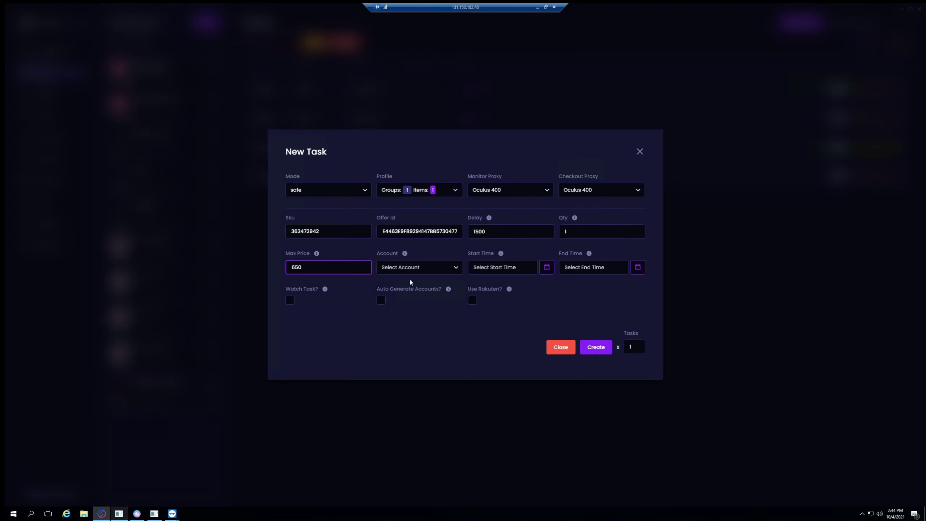
left_click(418, 267)
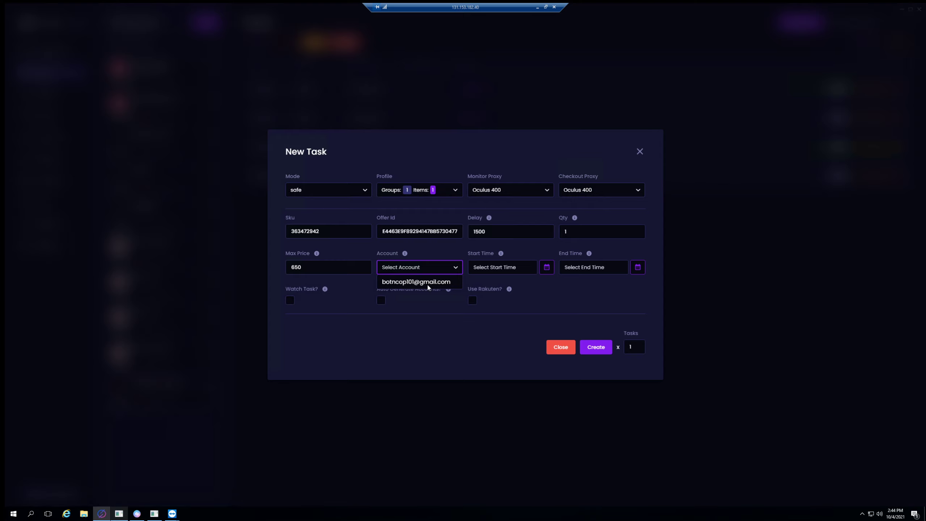
- Assign the saved Walmart account to the task and enable Watch Task
left_click(416, 282)
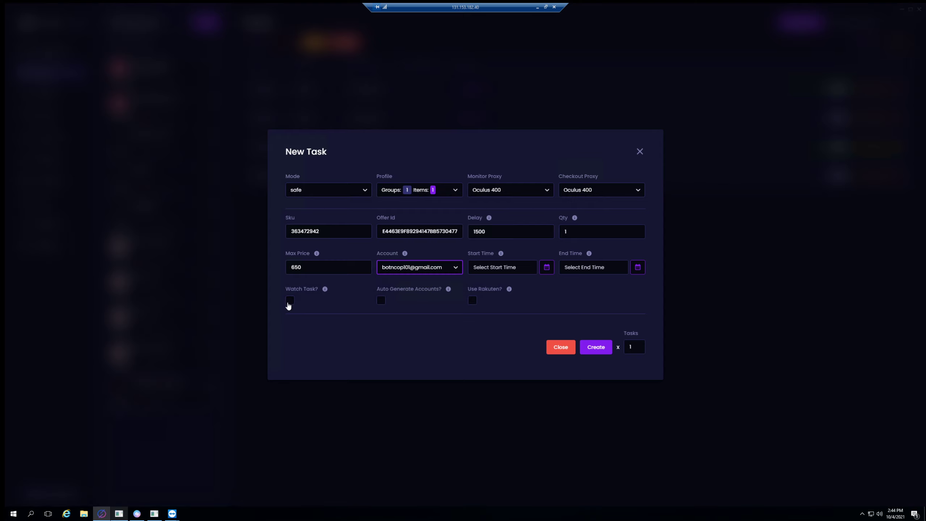
left_click(289, 300)
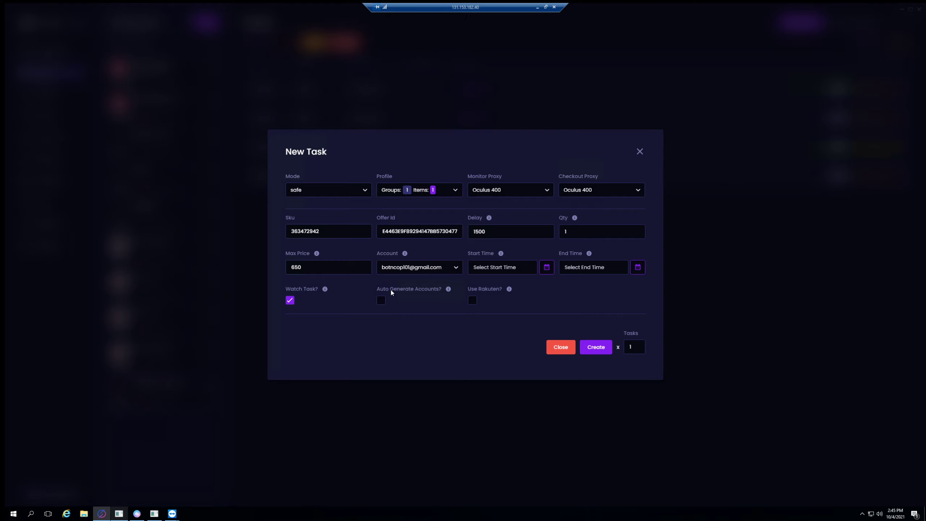
mouse_move(448, 315)
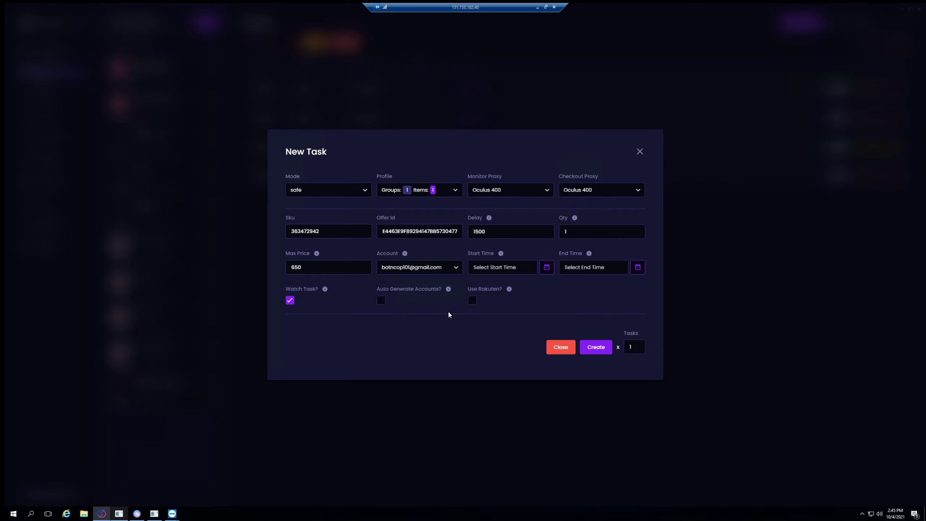
mouse_move(406, 286)
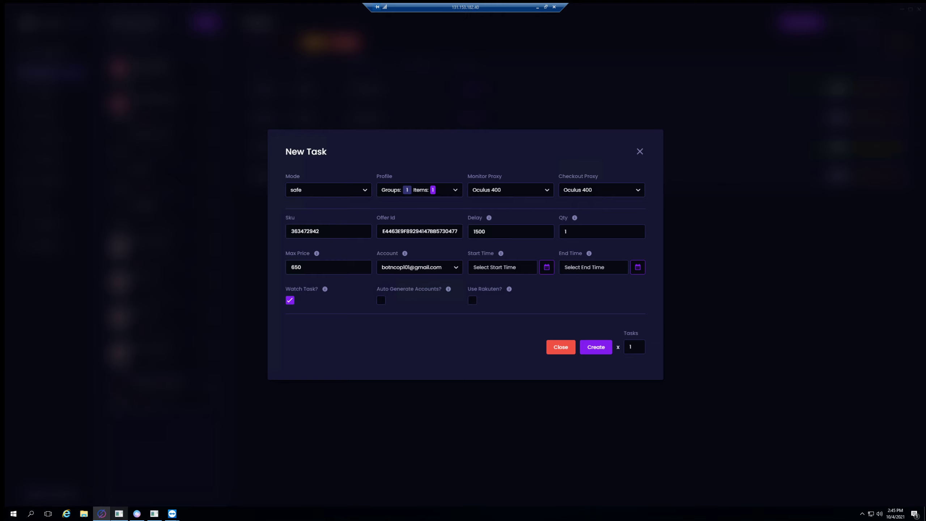
mouse_move(378, 326)
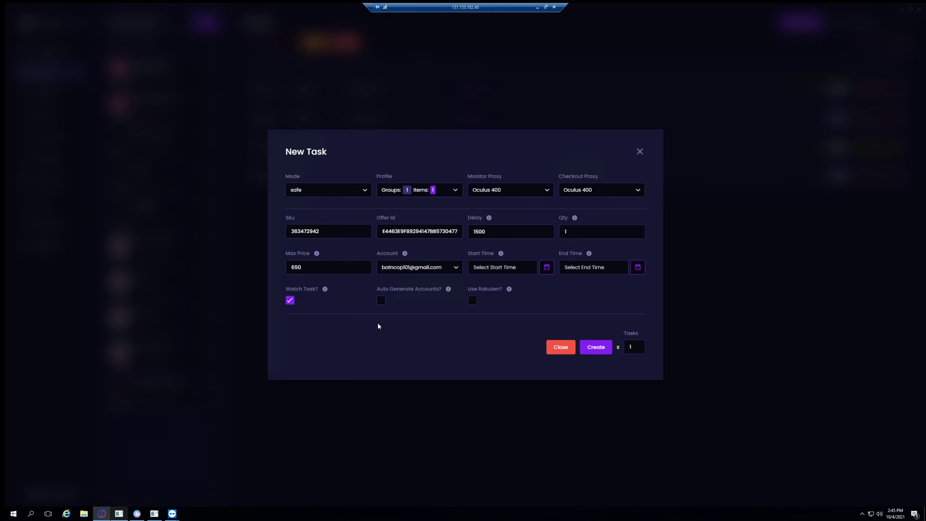
mouse_move(495, 312)
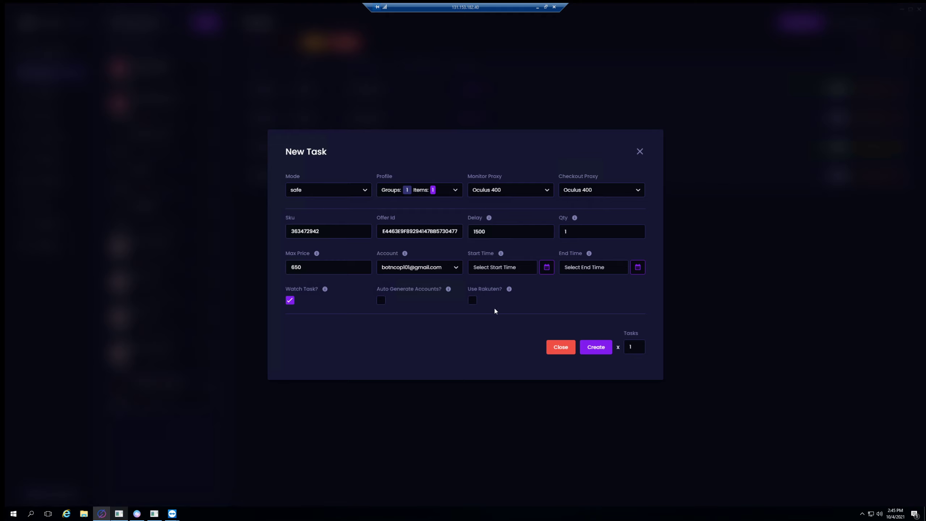
mouse_move(509, 292)
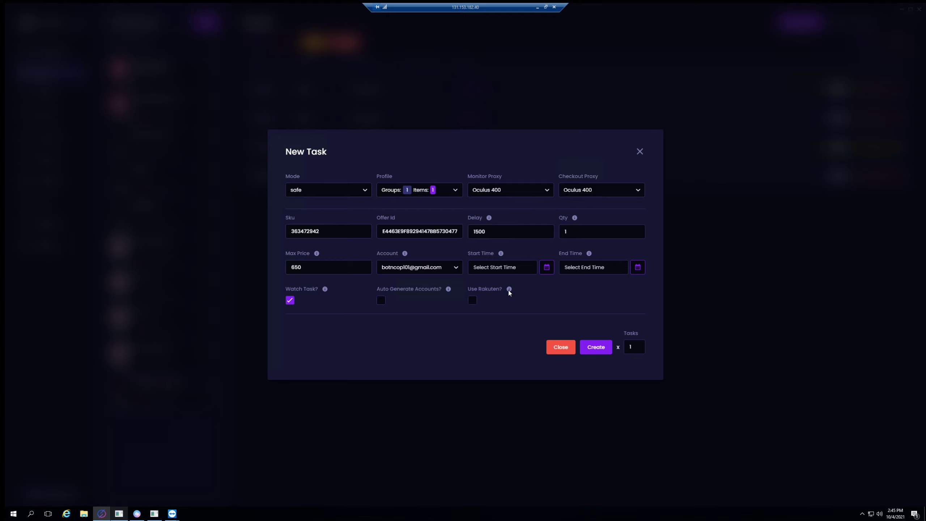
mouse_move(509, 289)
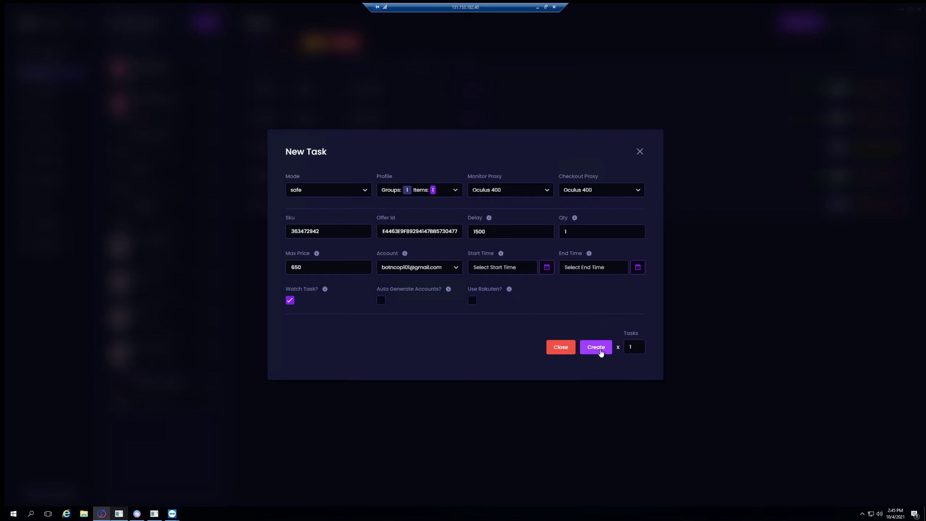
- Create the safe-mode task, then start all five YT Walmart Consoles tasks
left_click(596, 346)
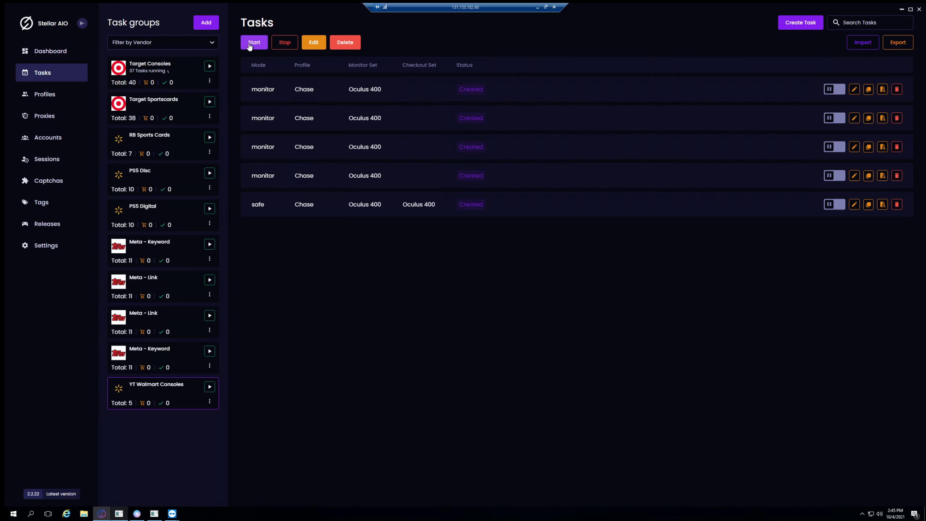
left_click(254, 42)
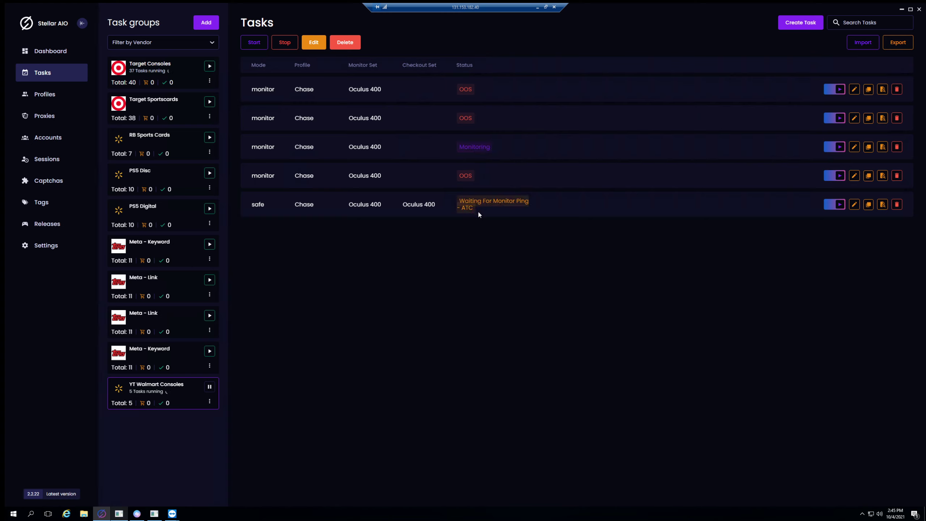
- Duplicate the safe checkout task until seven safe tasks run beside the four monitors
left_click(867, 205)
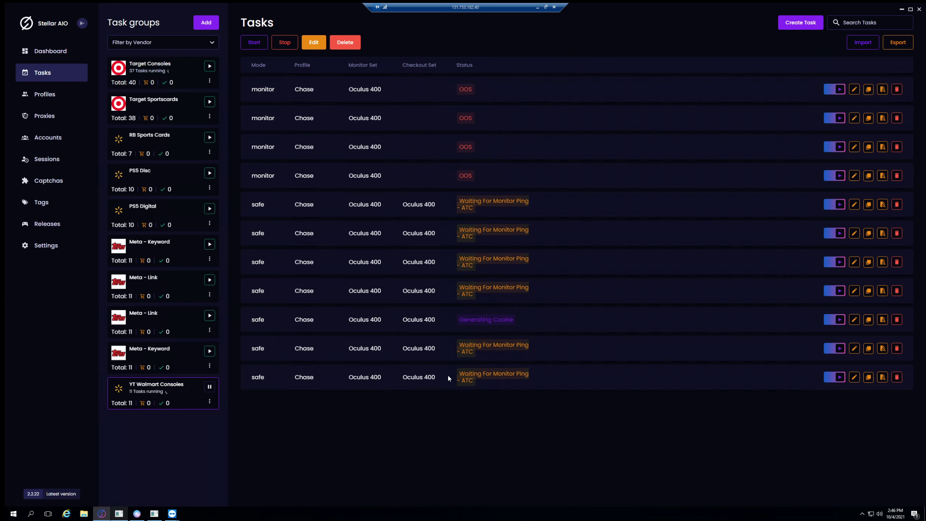
mouse_move(48, 355)
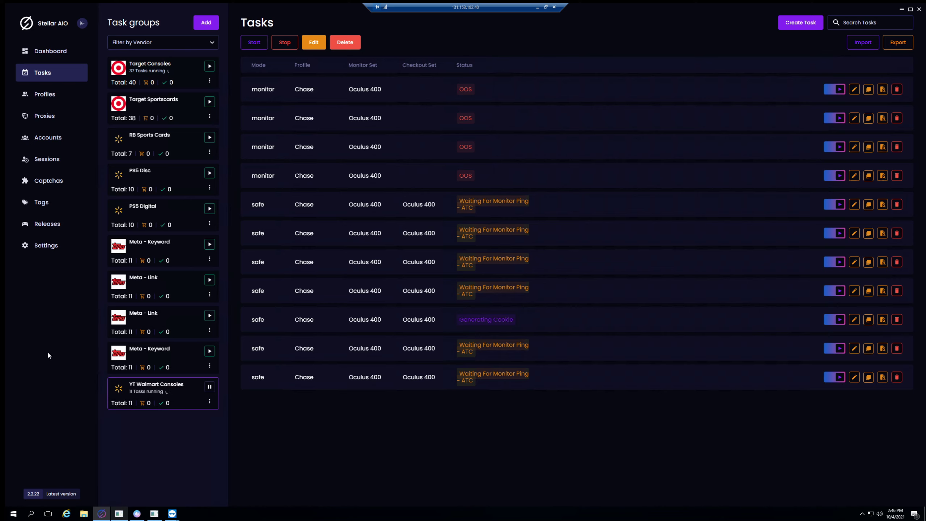